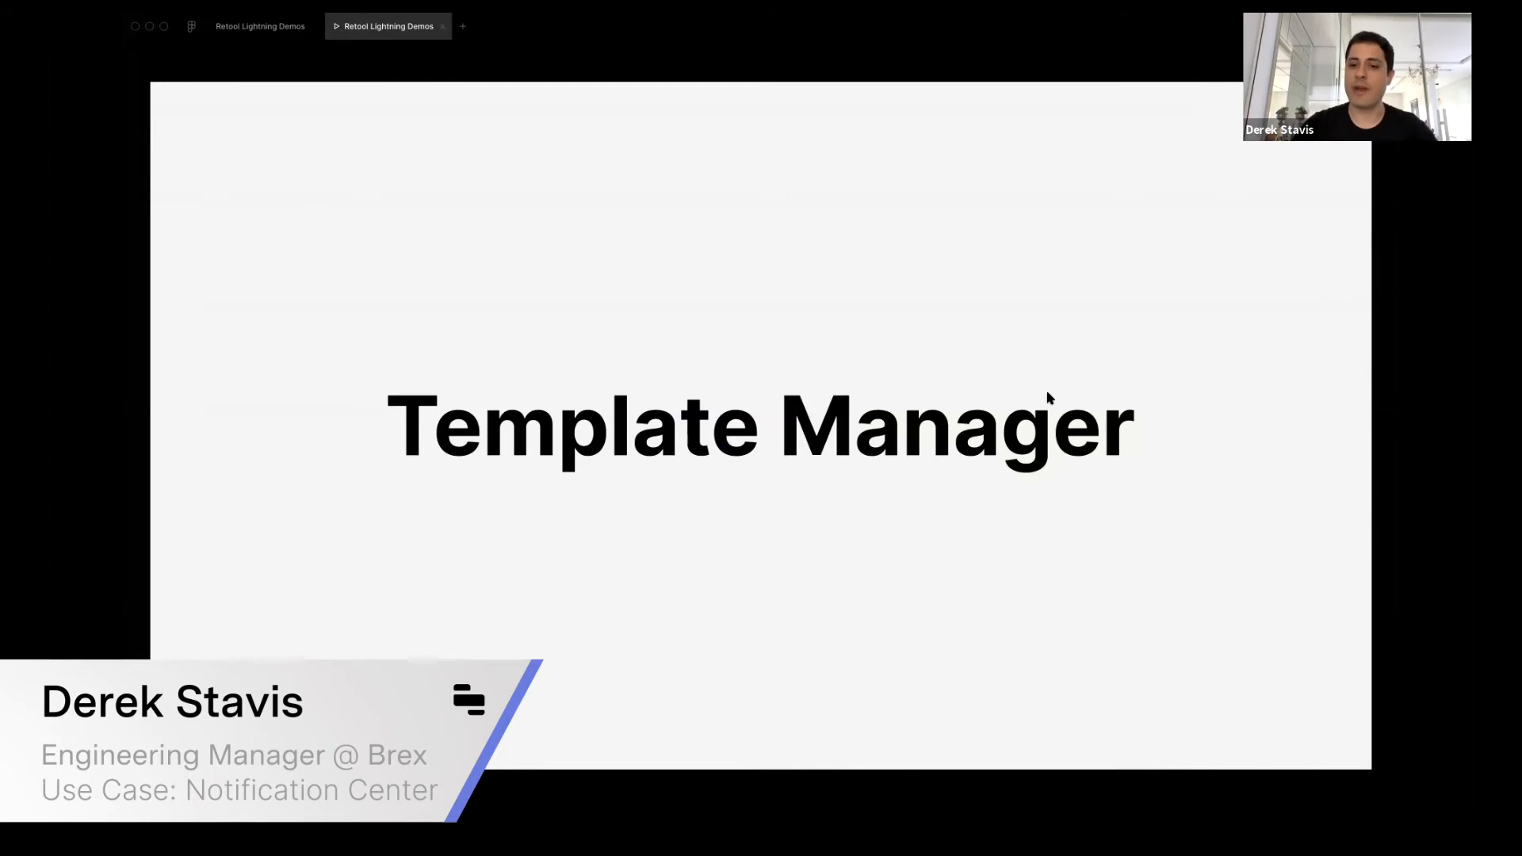
# Step: Advance Keynote to the architecture slide linking Retool and Dashboard & Mobile via Admin and Product APIs
pyautogui.press('Right')
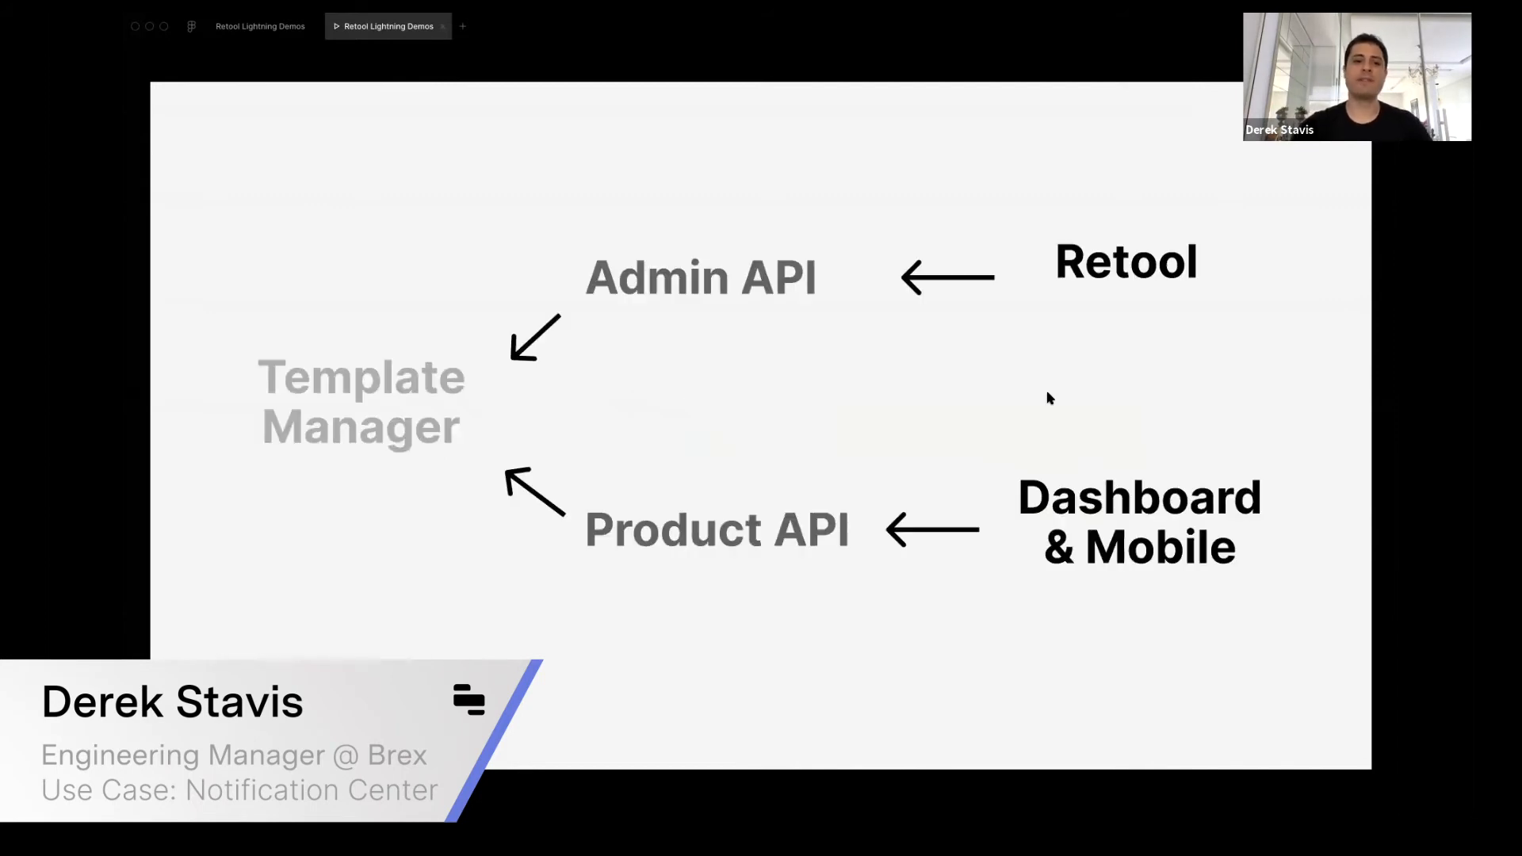
pyautogui.moveTo(233, 371)
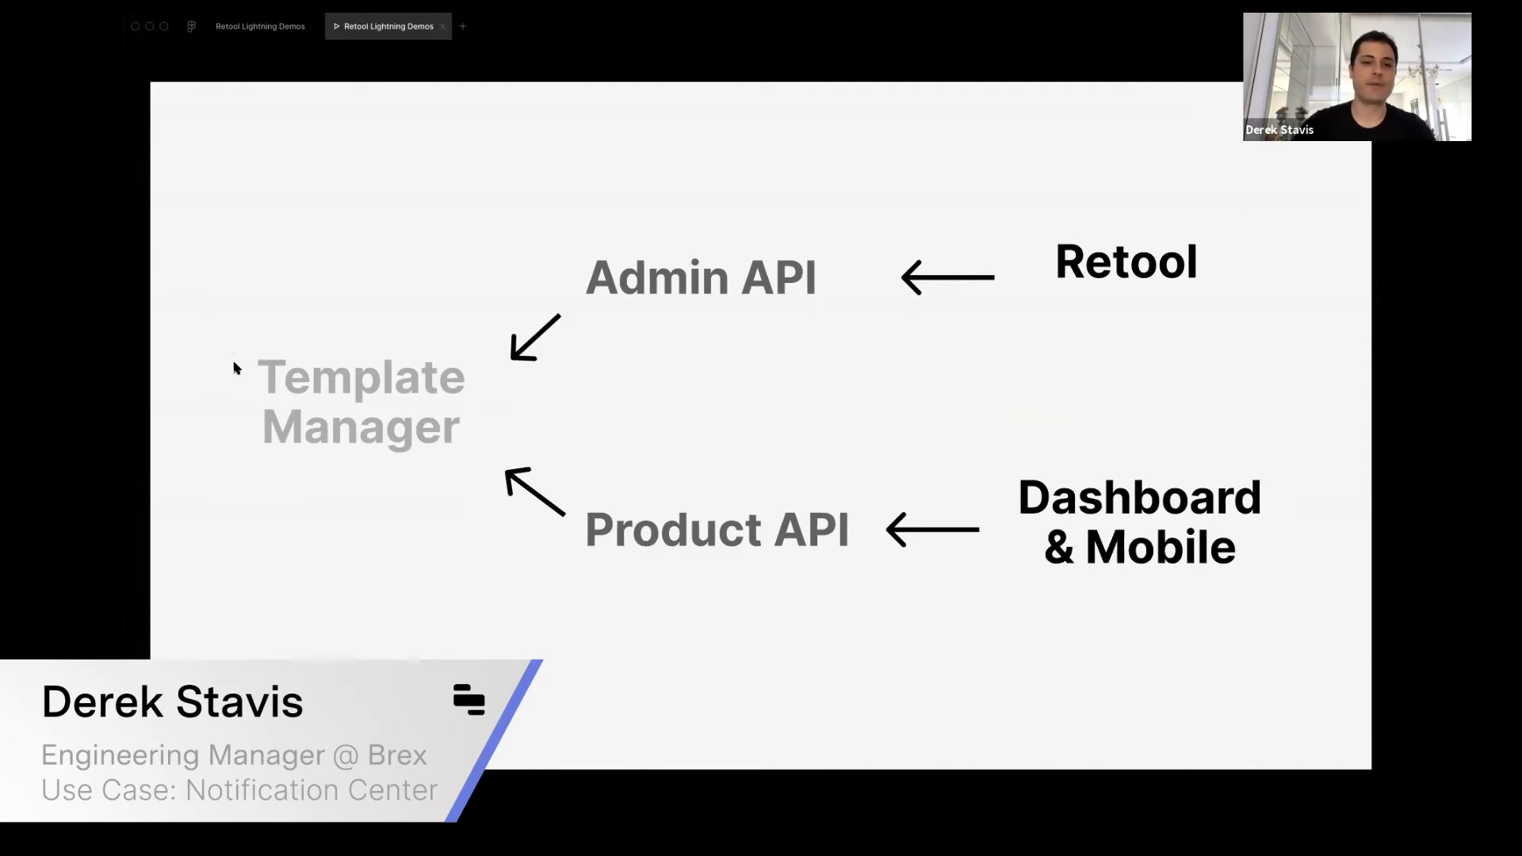
pyautogui.moveTo(704, 304)
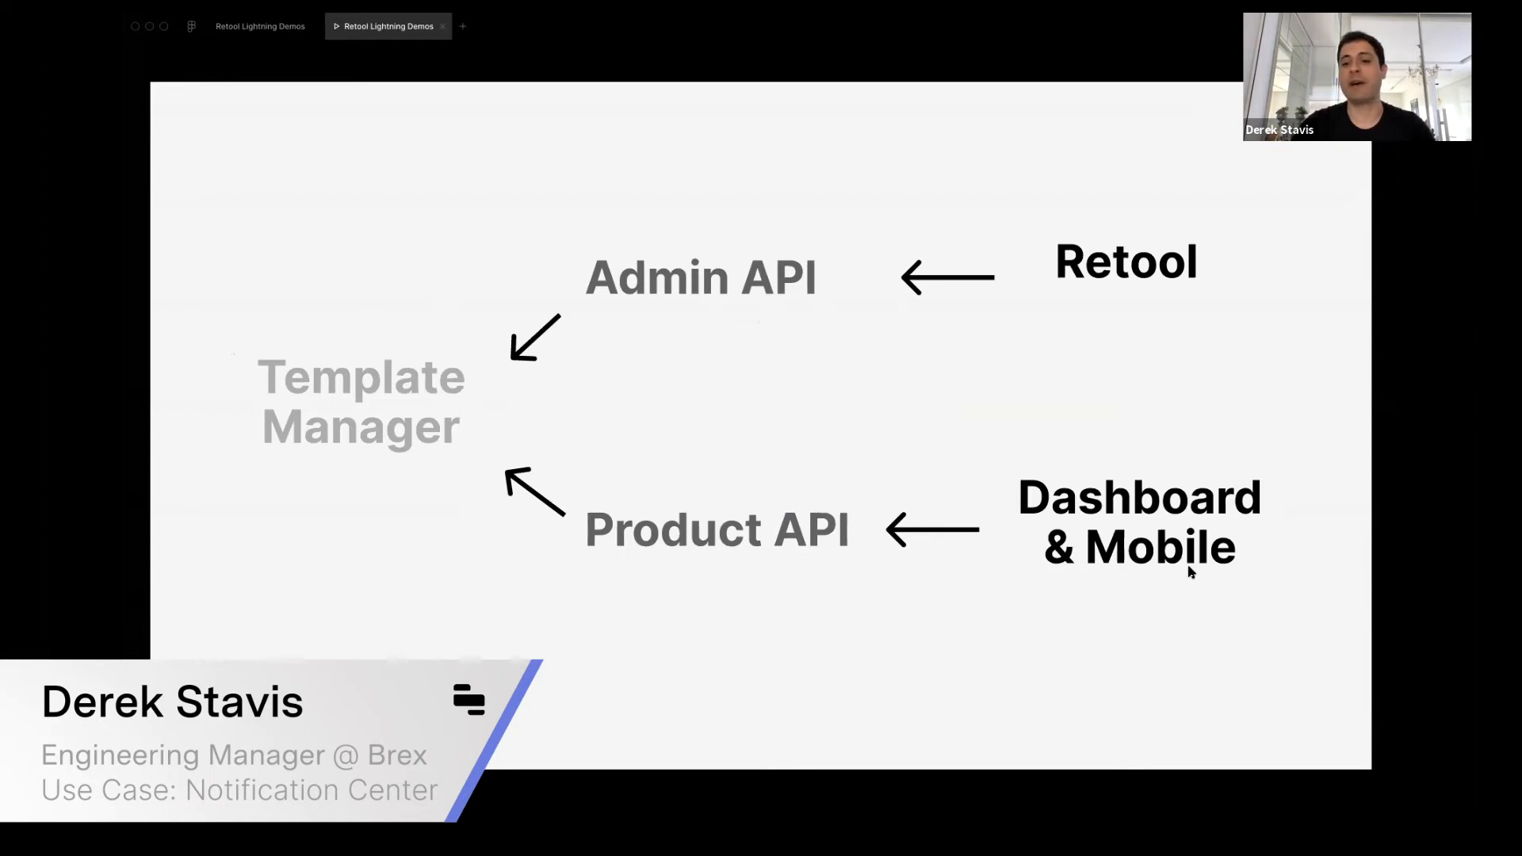
pyautogui.moveTo(666, 271)
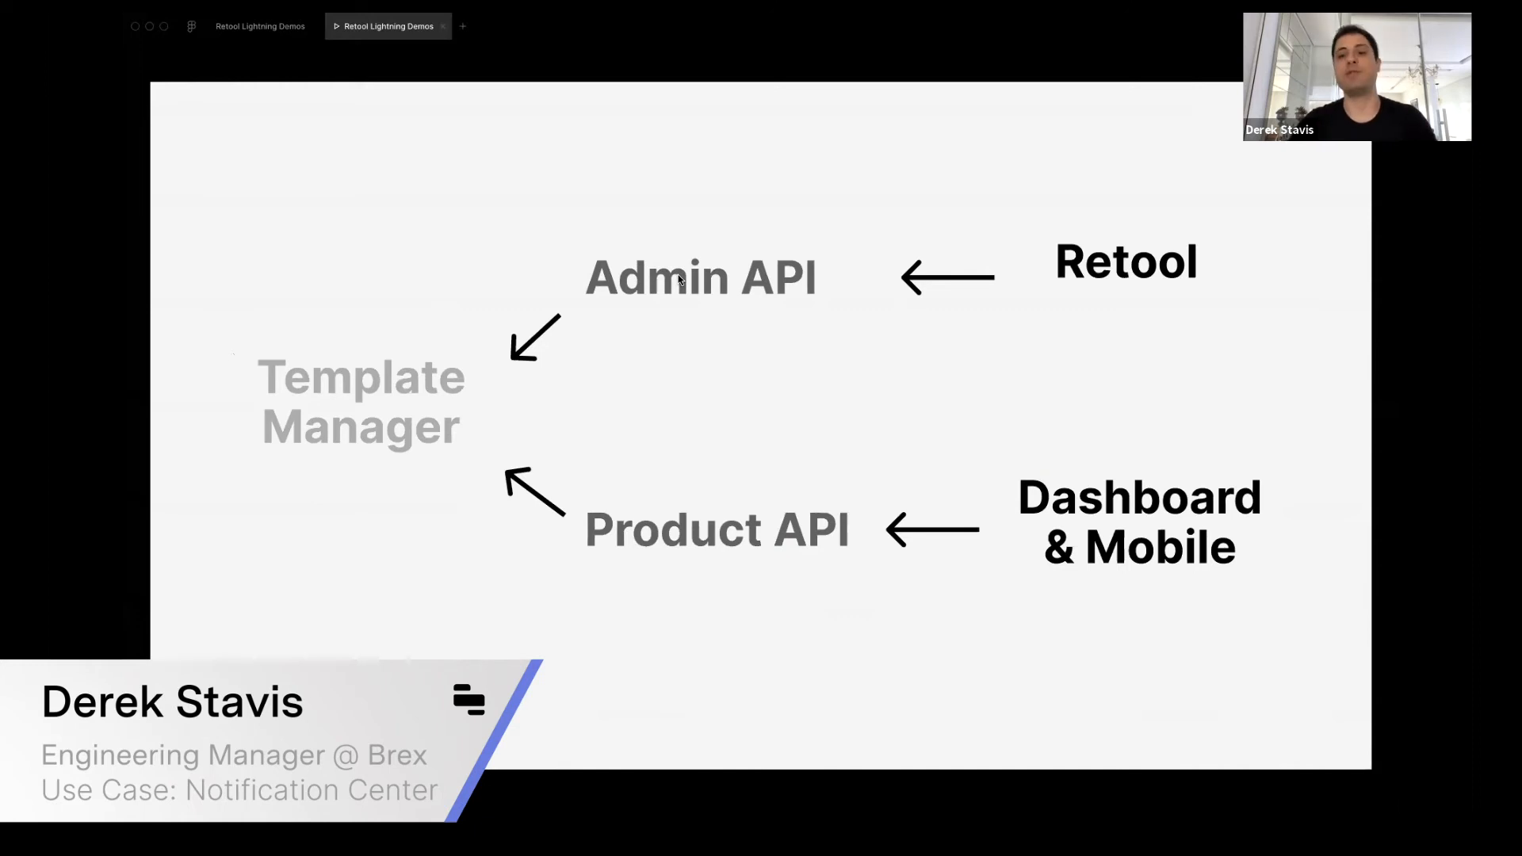
pyautogui.moveTo(790, 299)
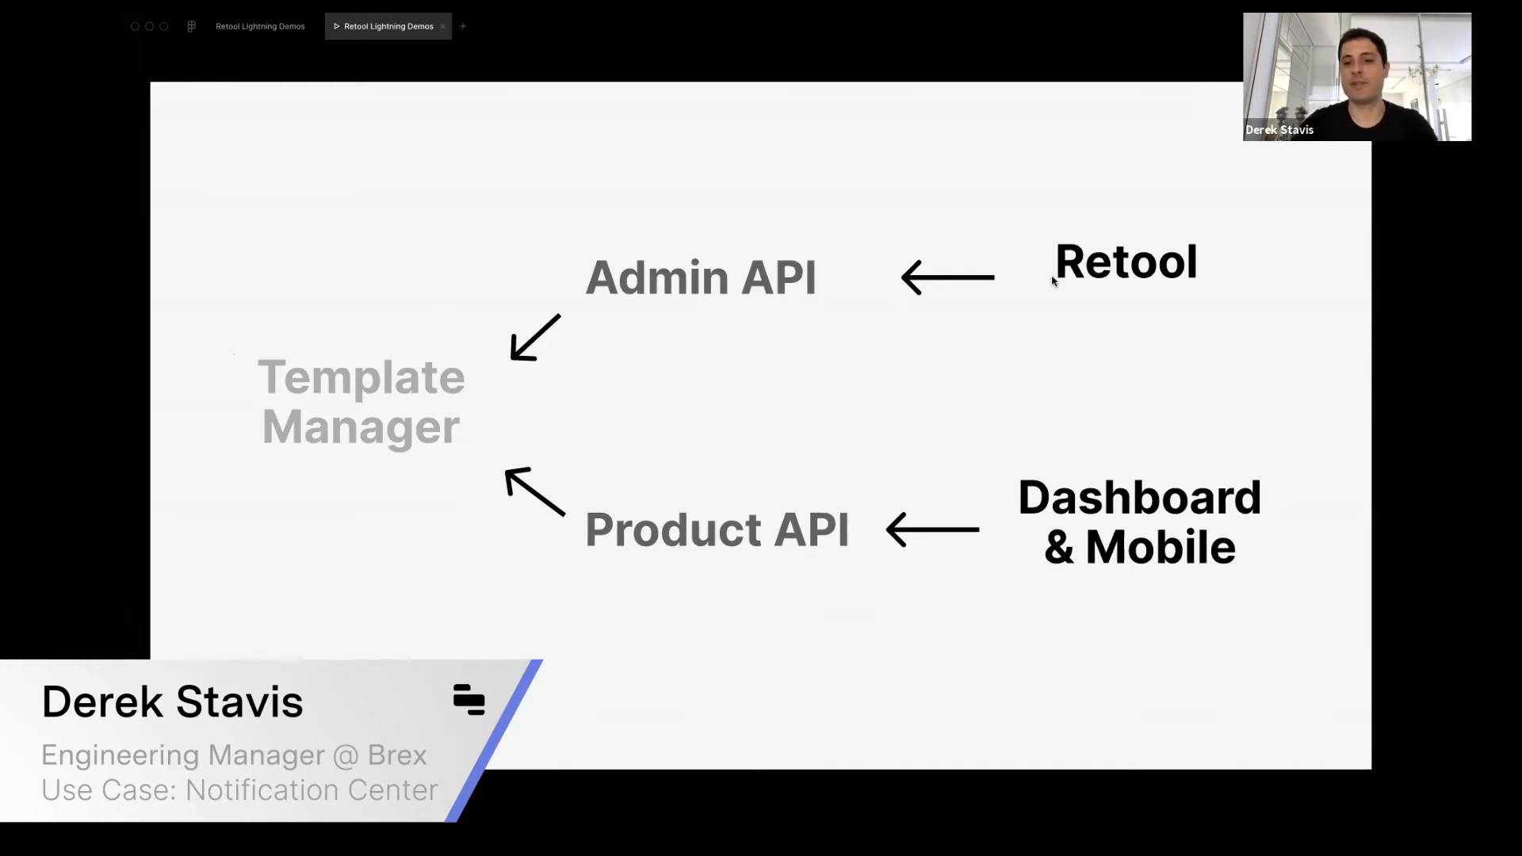
pyautogui.moveTo(854, 178)
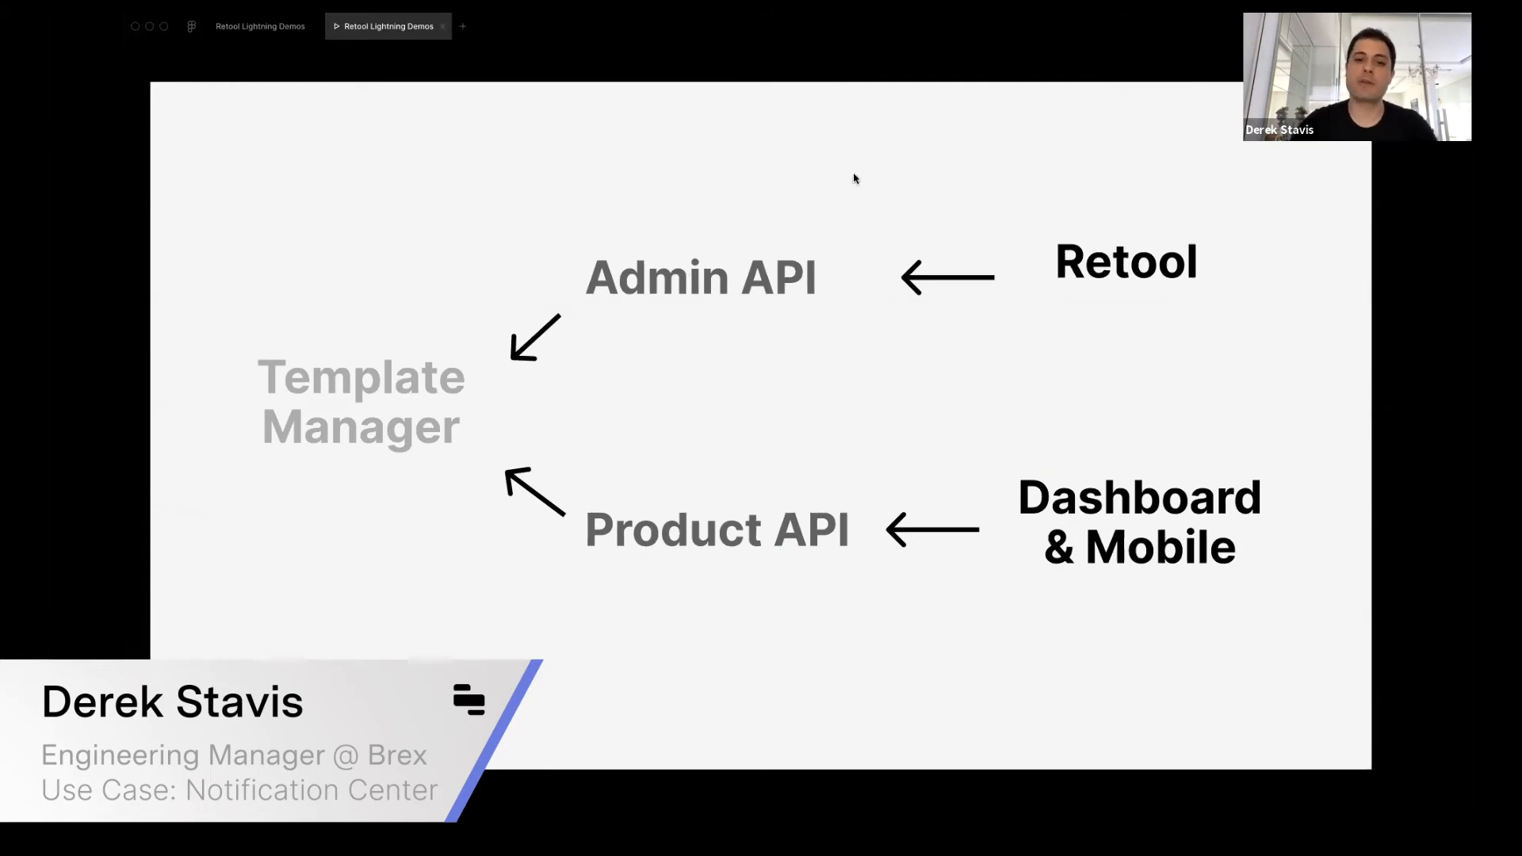
pyautogui.moveTo(569, 191)
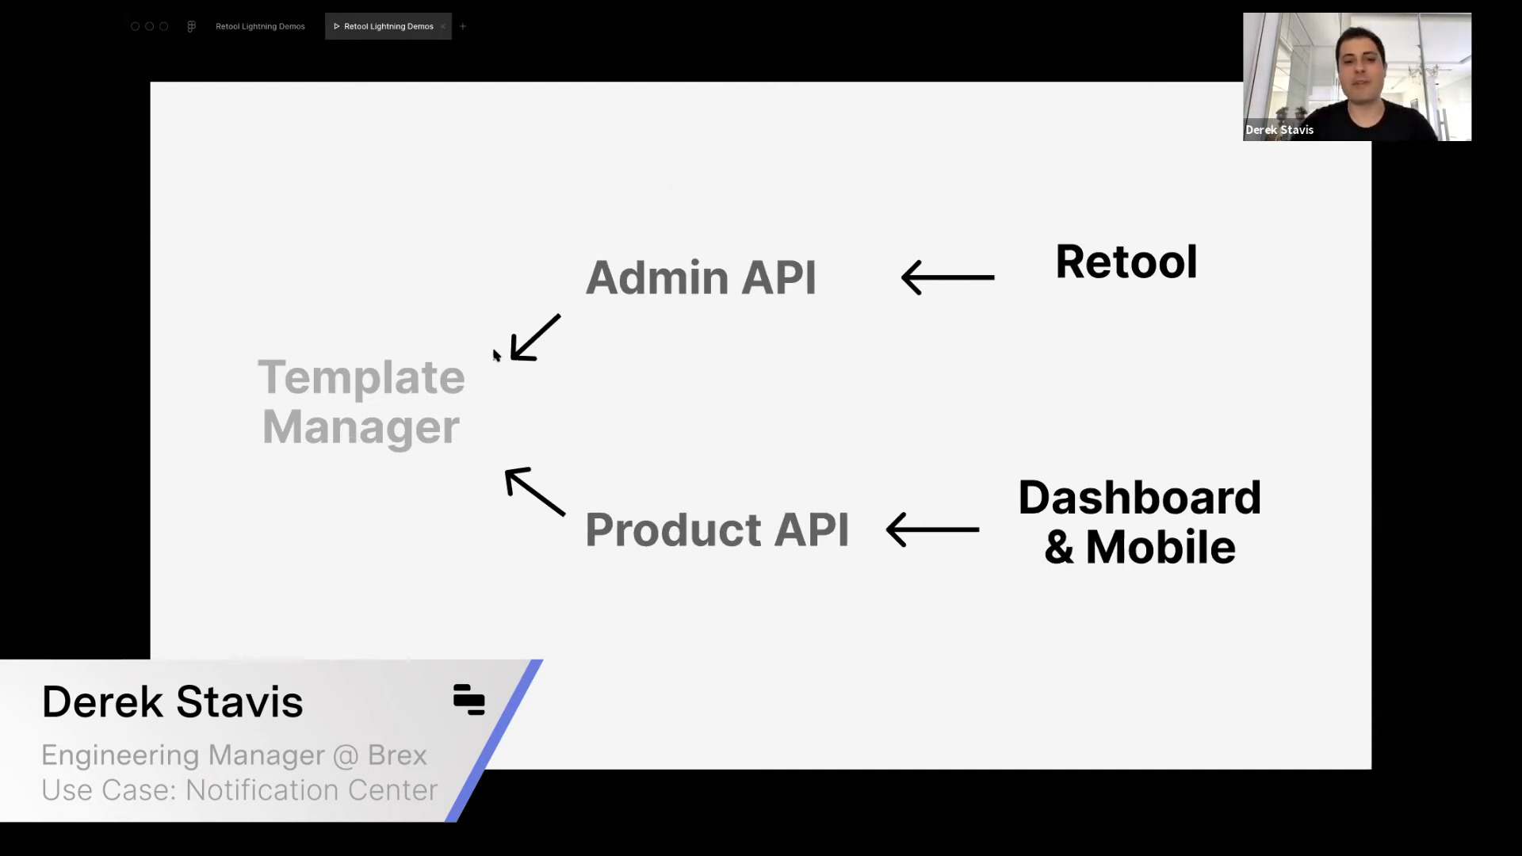
pyautogui.moveTo(626, 556)
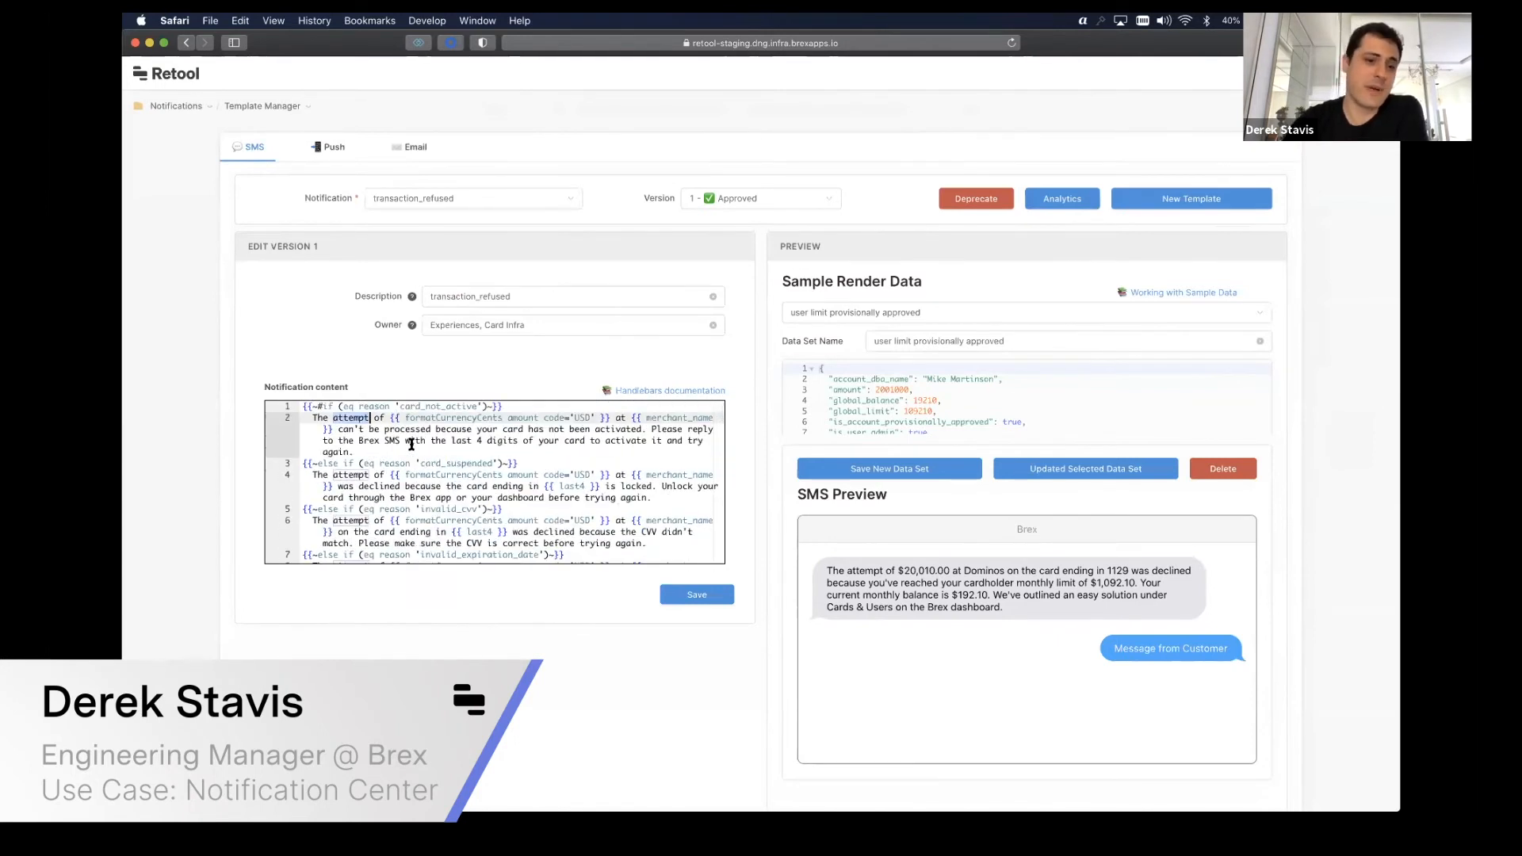
# Step: Review the transaction_refused SMS template and its preview, then switch to the Email templates
pyautogui.scroll(-3)
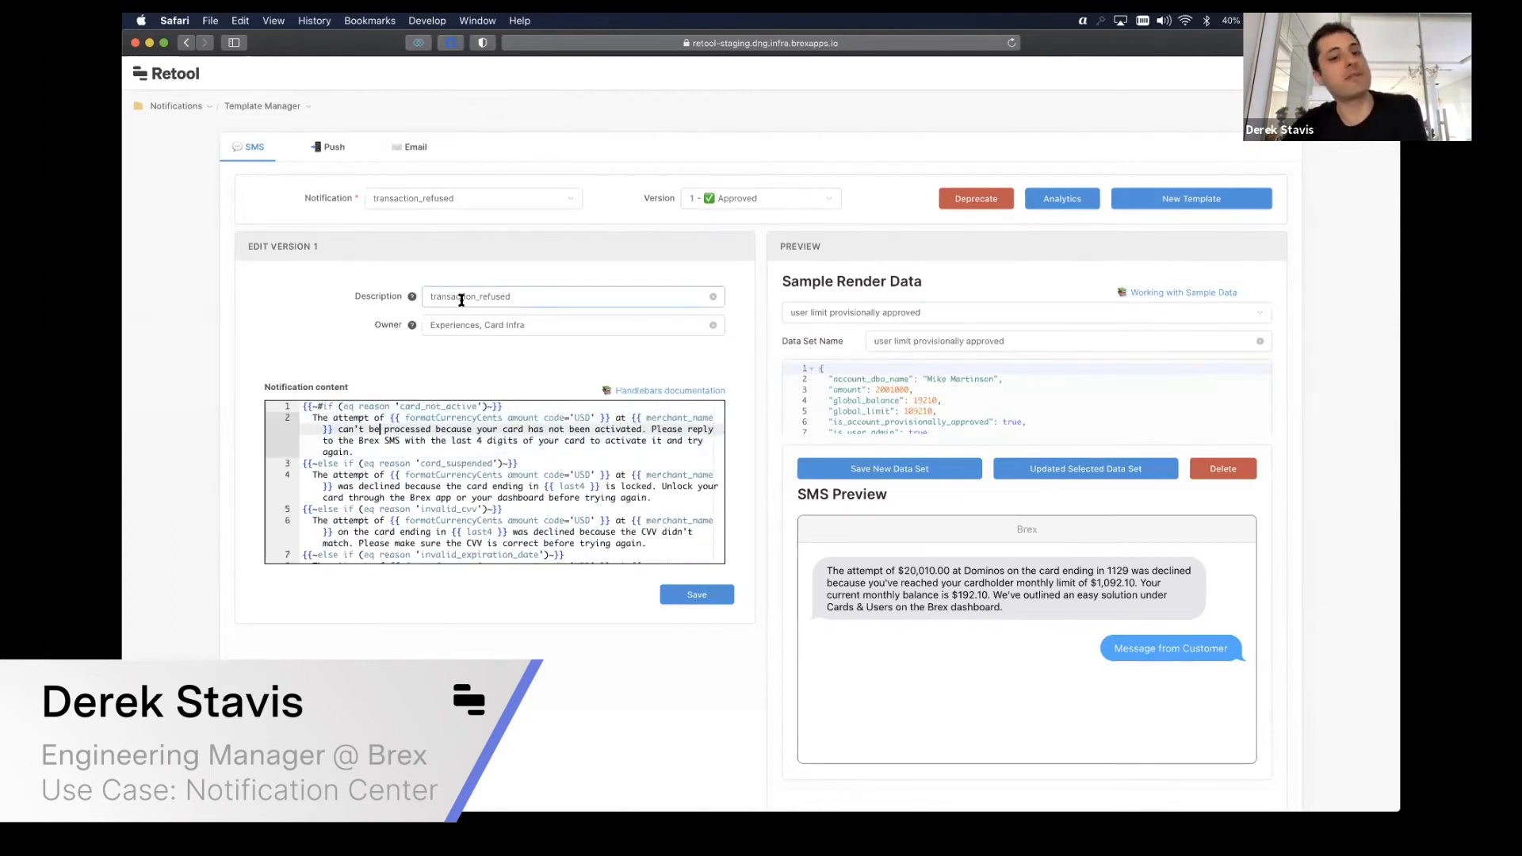
pyautogui.doubleClick(439, 406)
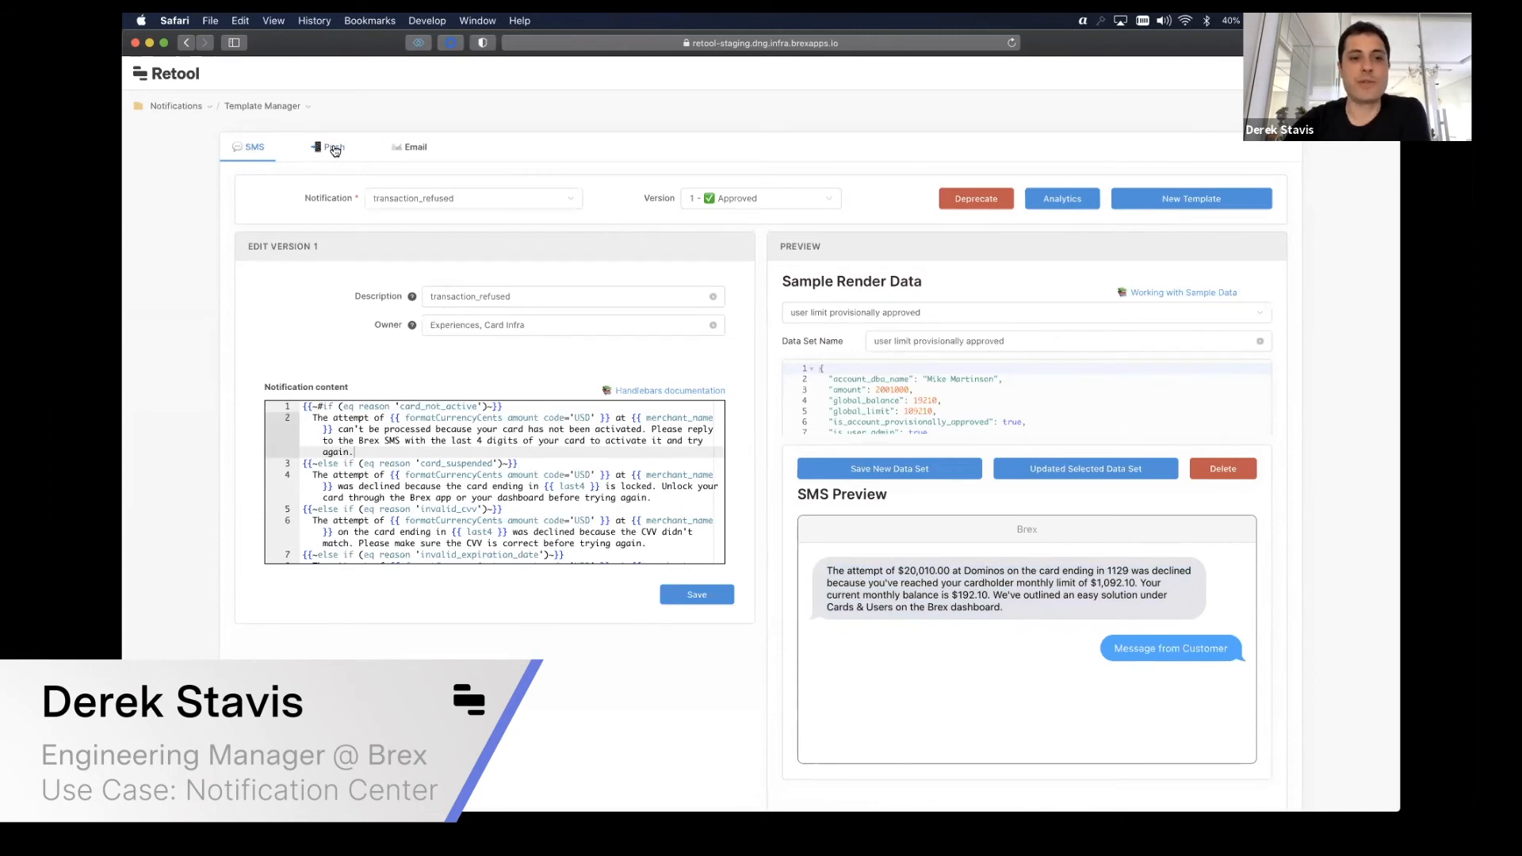
pyautogui.click(412, 146)
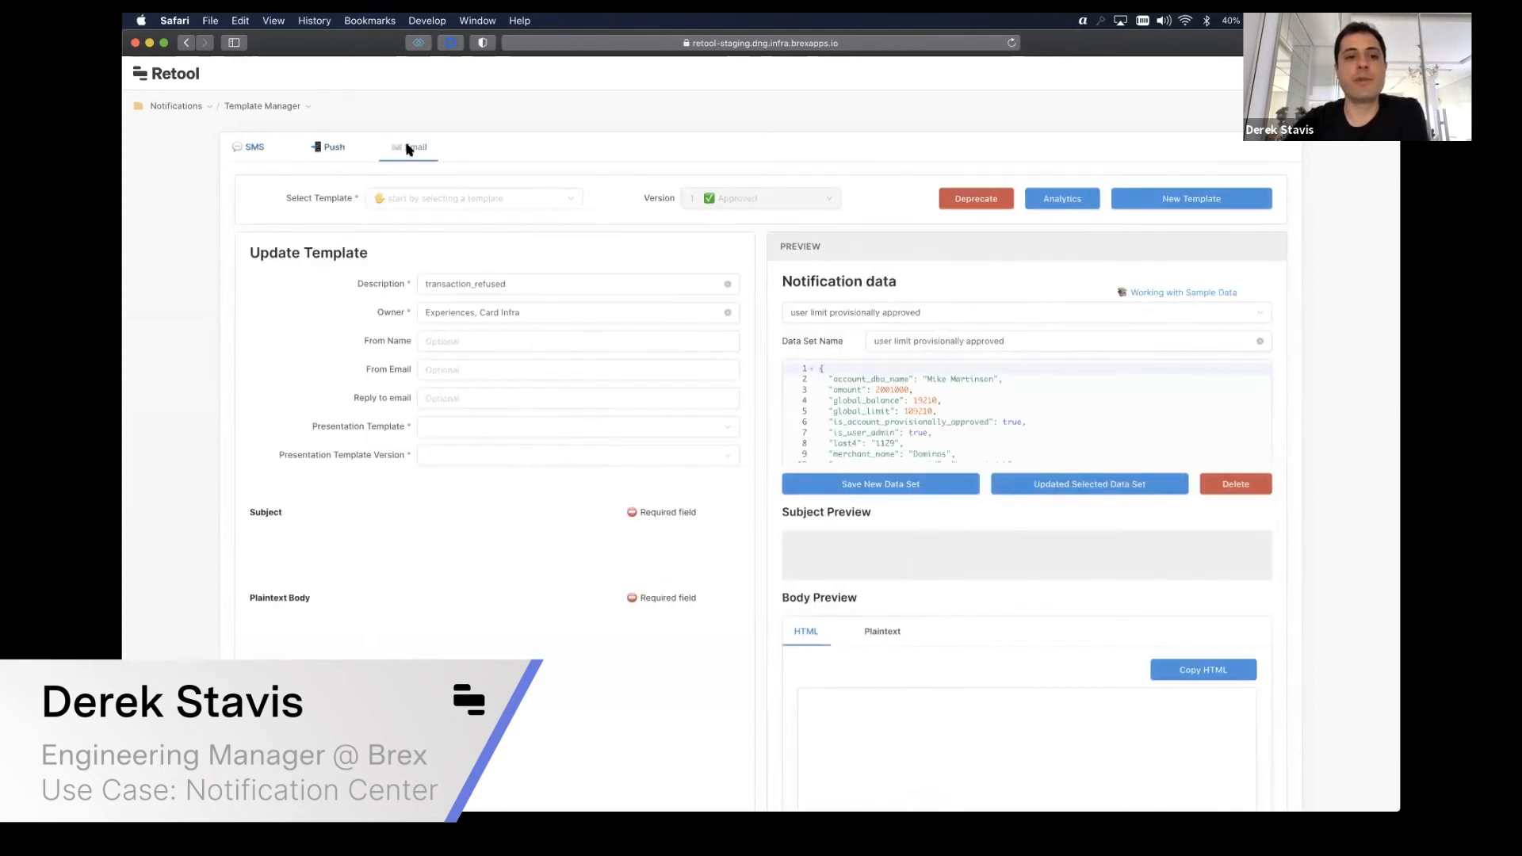
# Step: Load the admin_request_card email template from the Select Template list
pyautogui.click(414, 147)
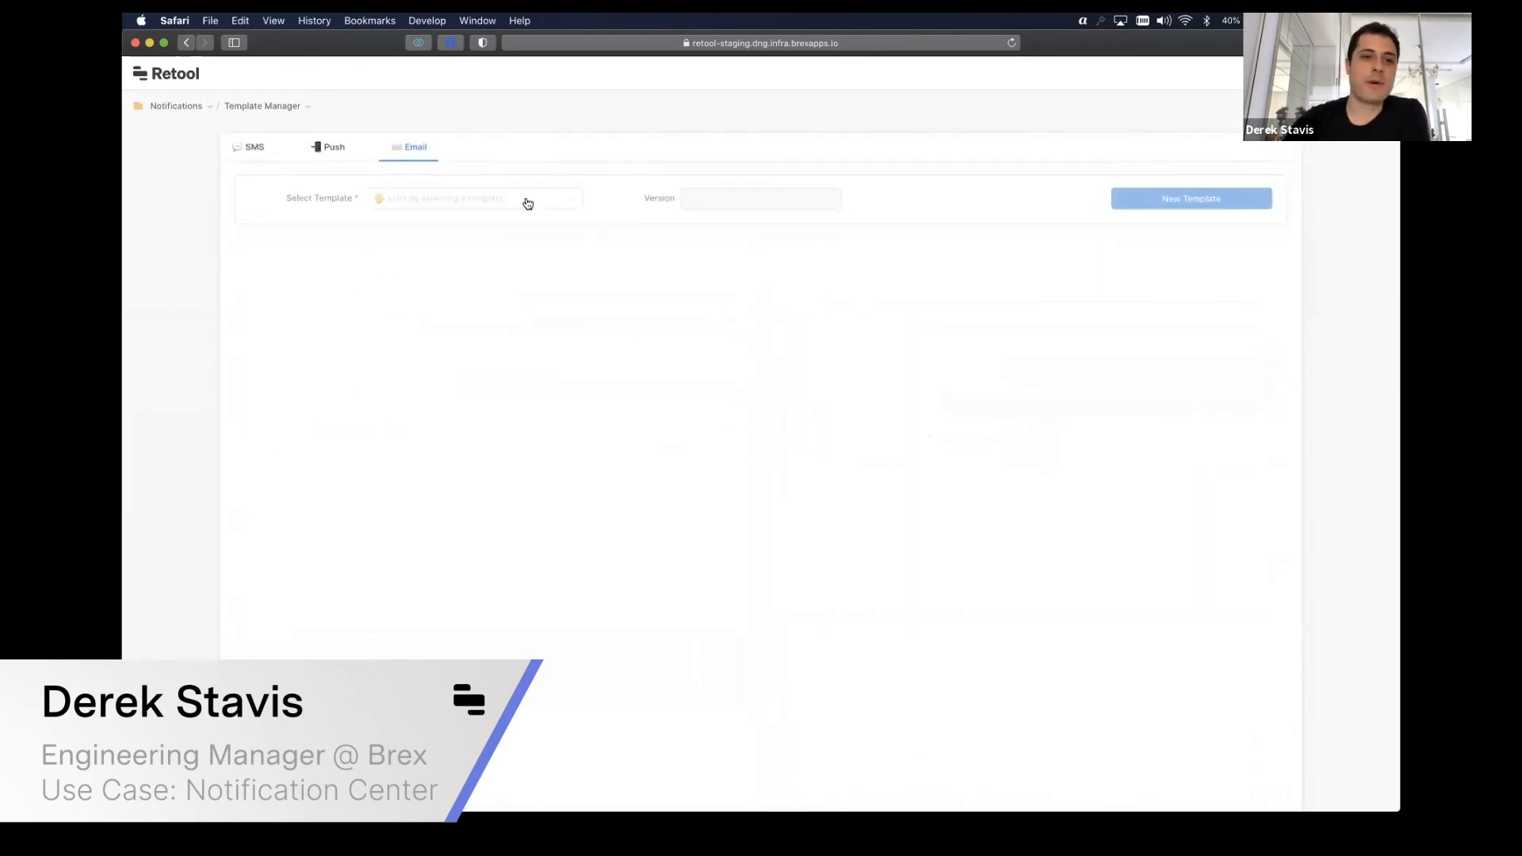
pyautogui.click(473, 199)
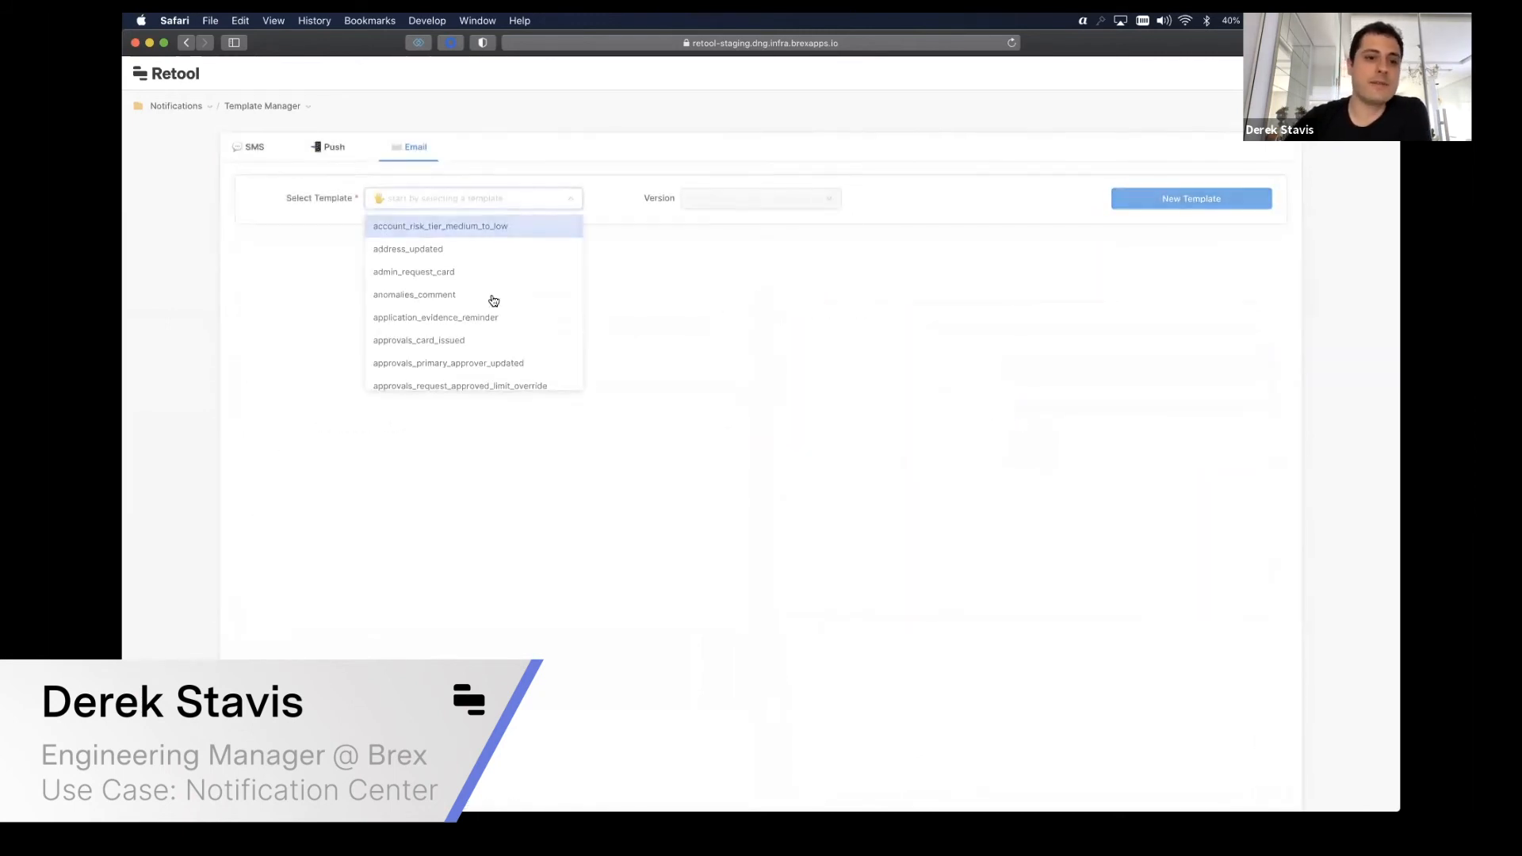
pyautogui.click(414, 271)
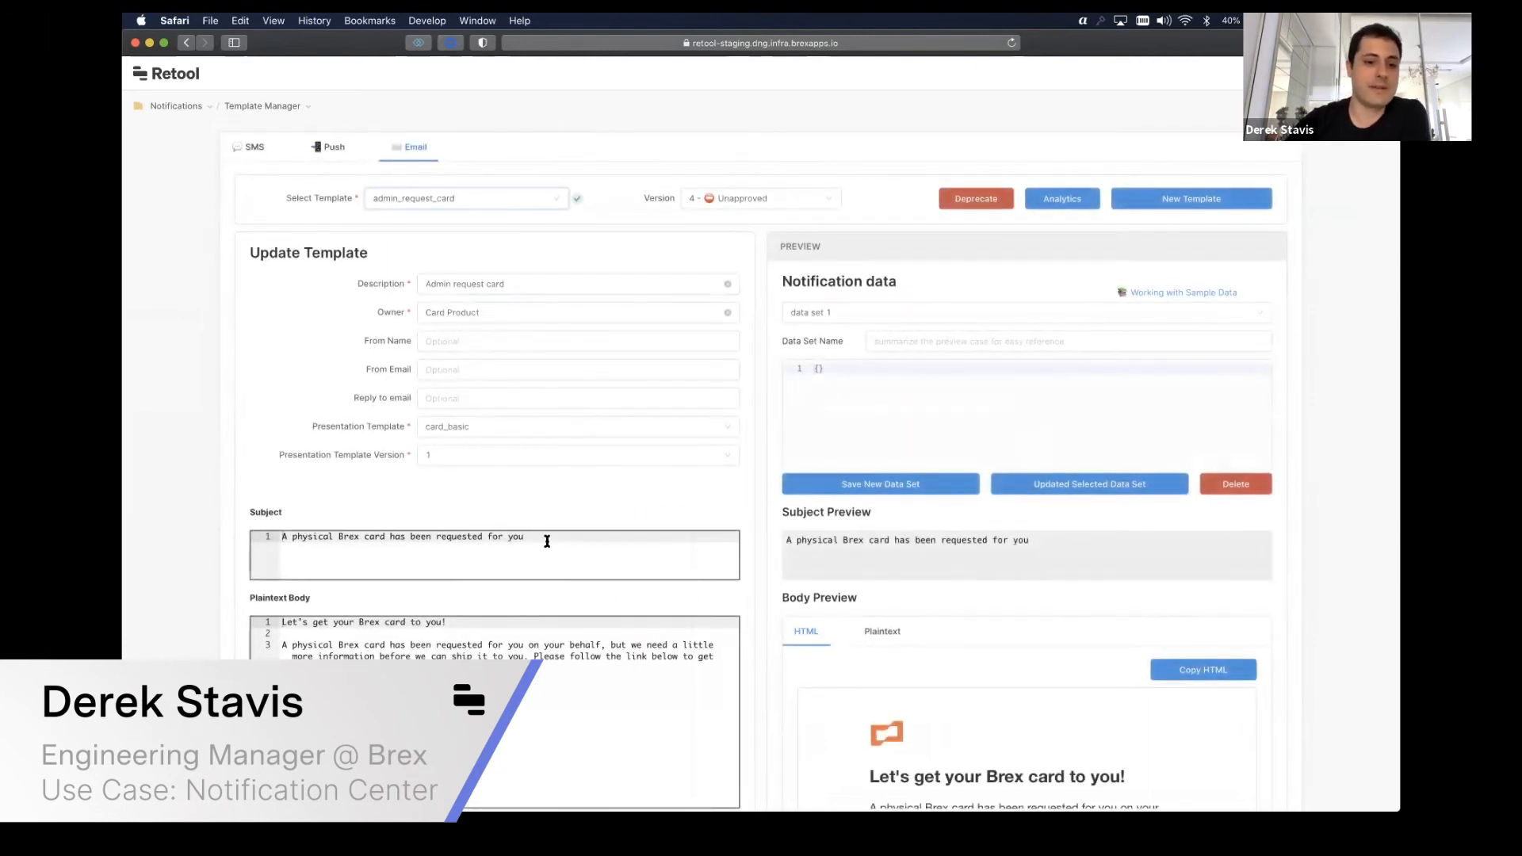
# Step: Scroll through admin_request_card's subject, plaintext body and rendered HTML Body Preview
pyautogui.scroll(-3)
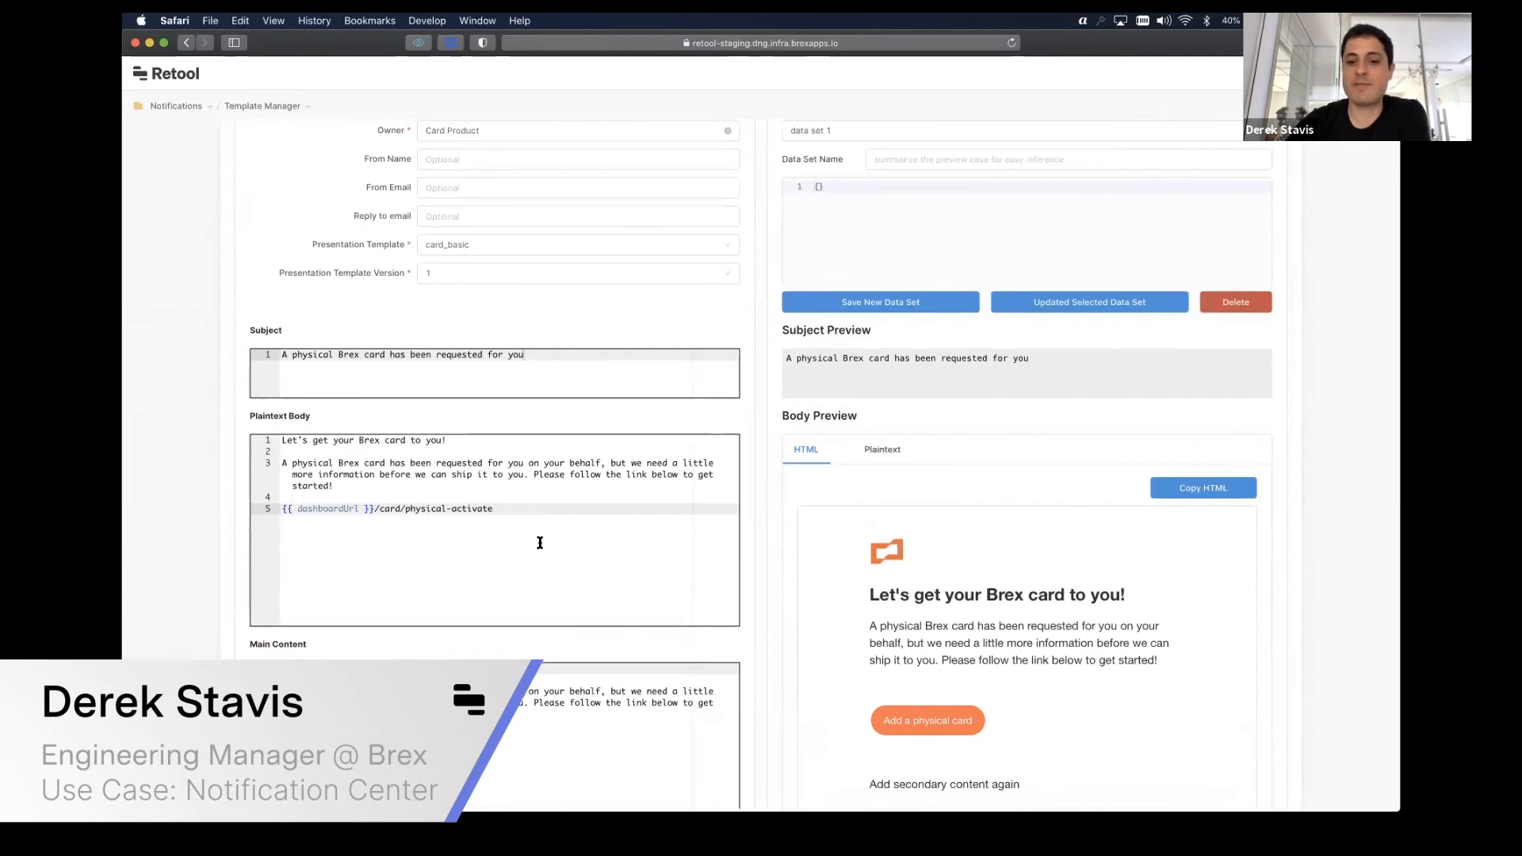
pyautogui.scroll(-3)
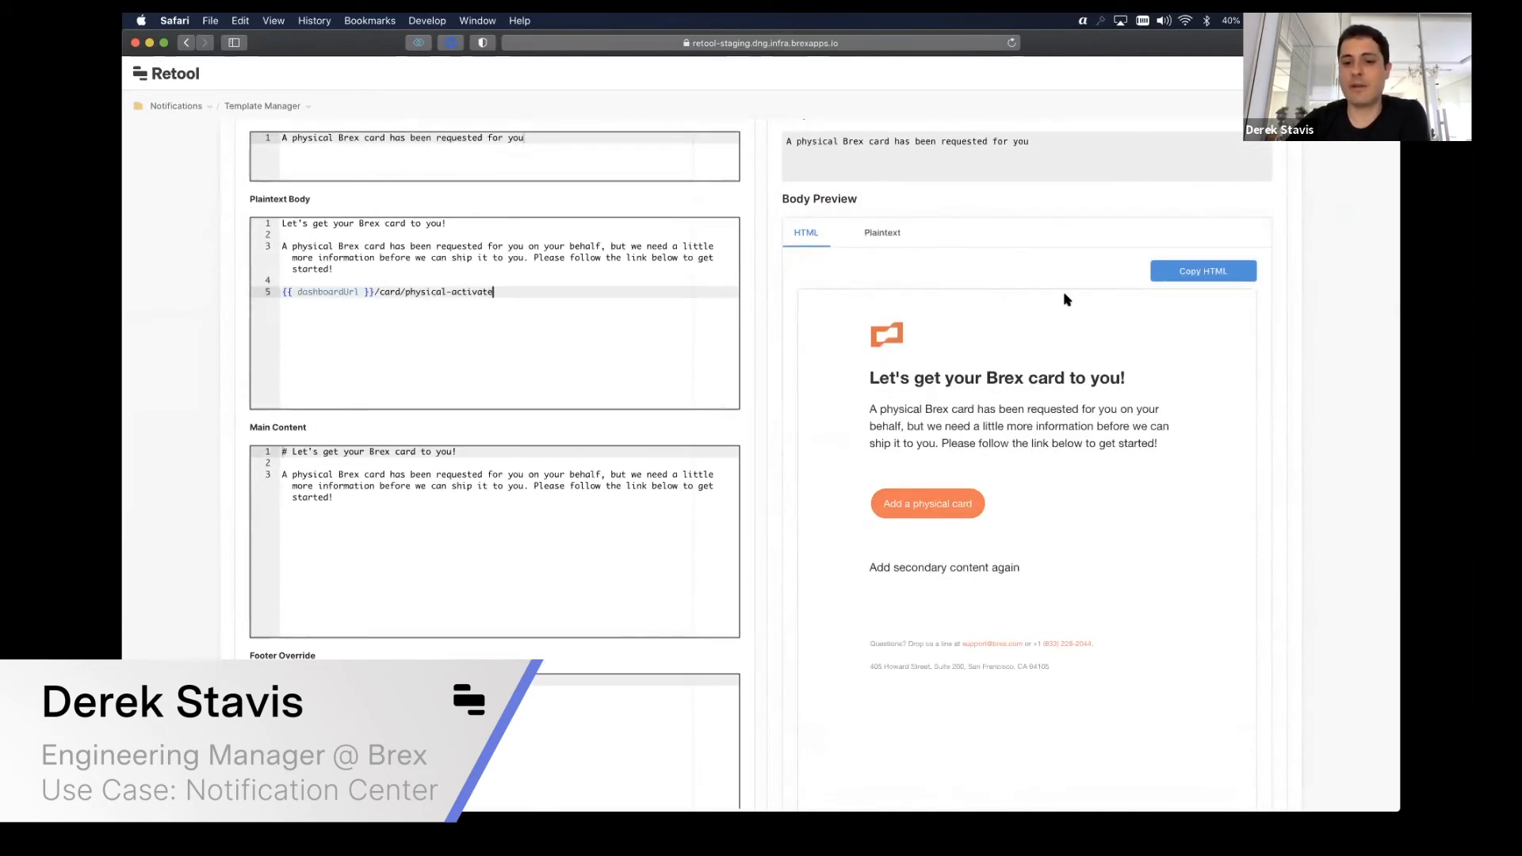
pyautogui.moveTo(853, 468)
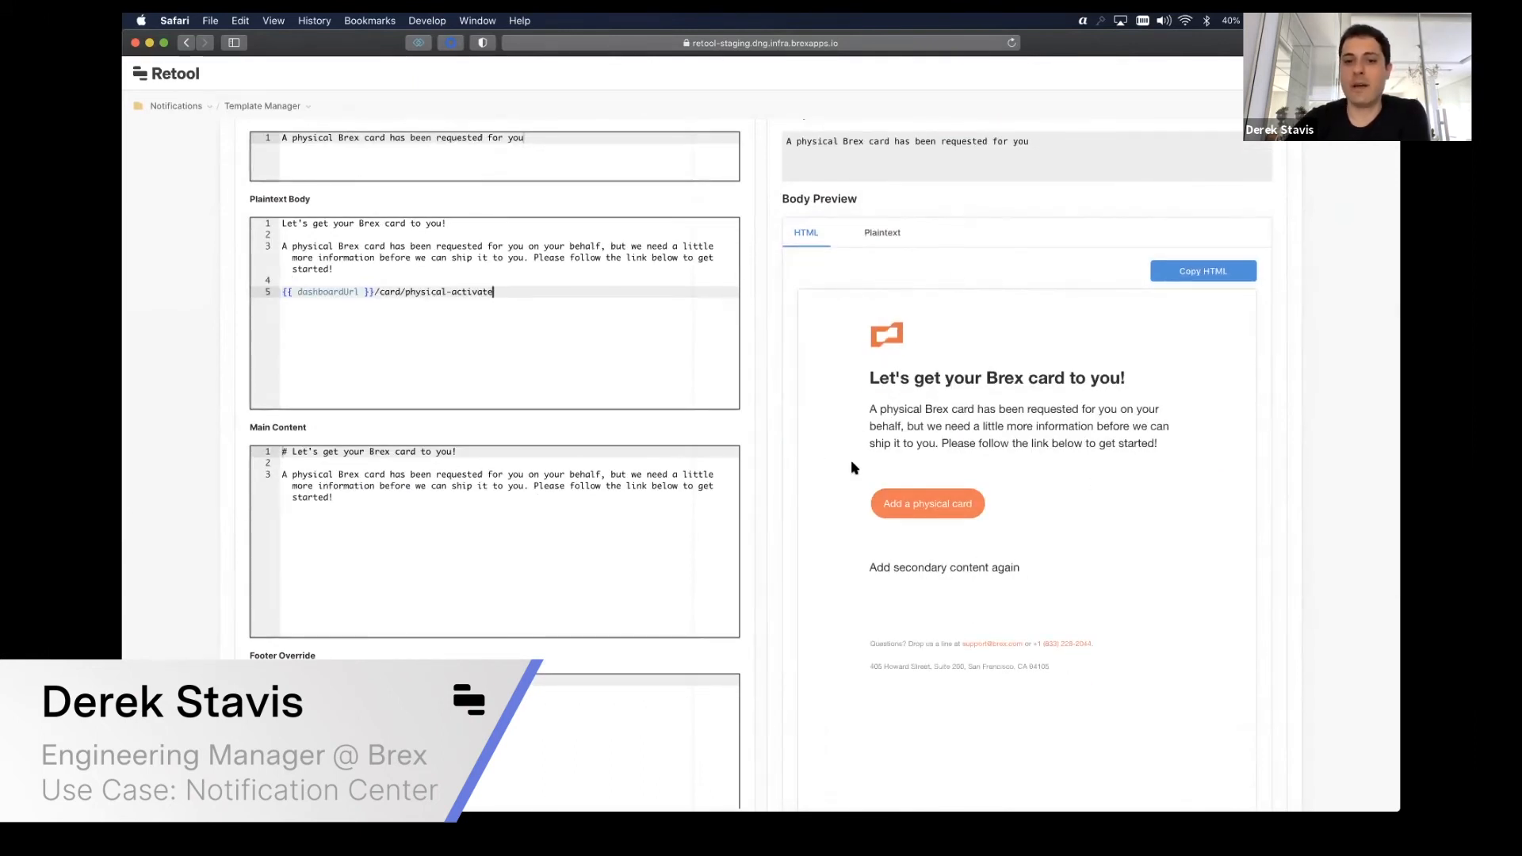
pyautogui.doubleClick(997, 379)
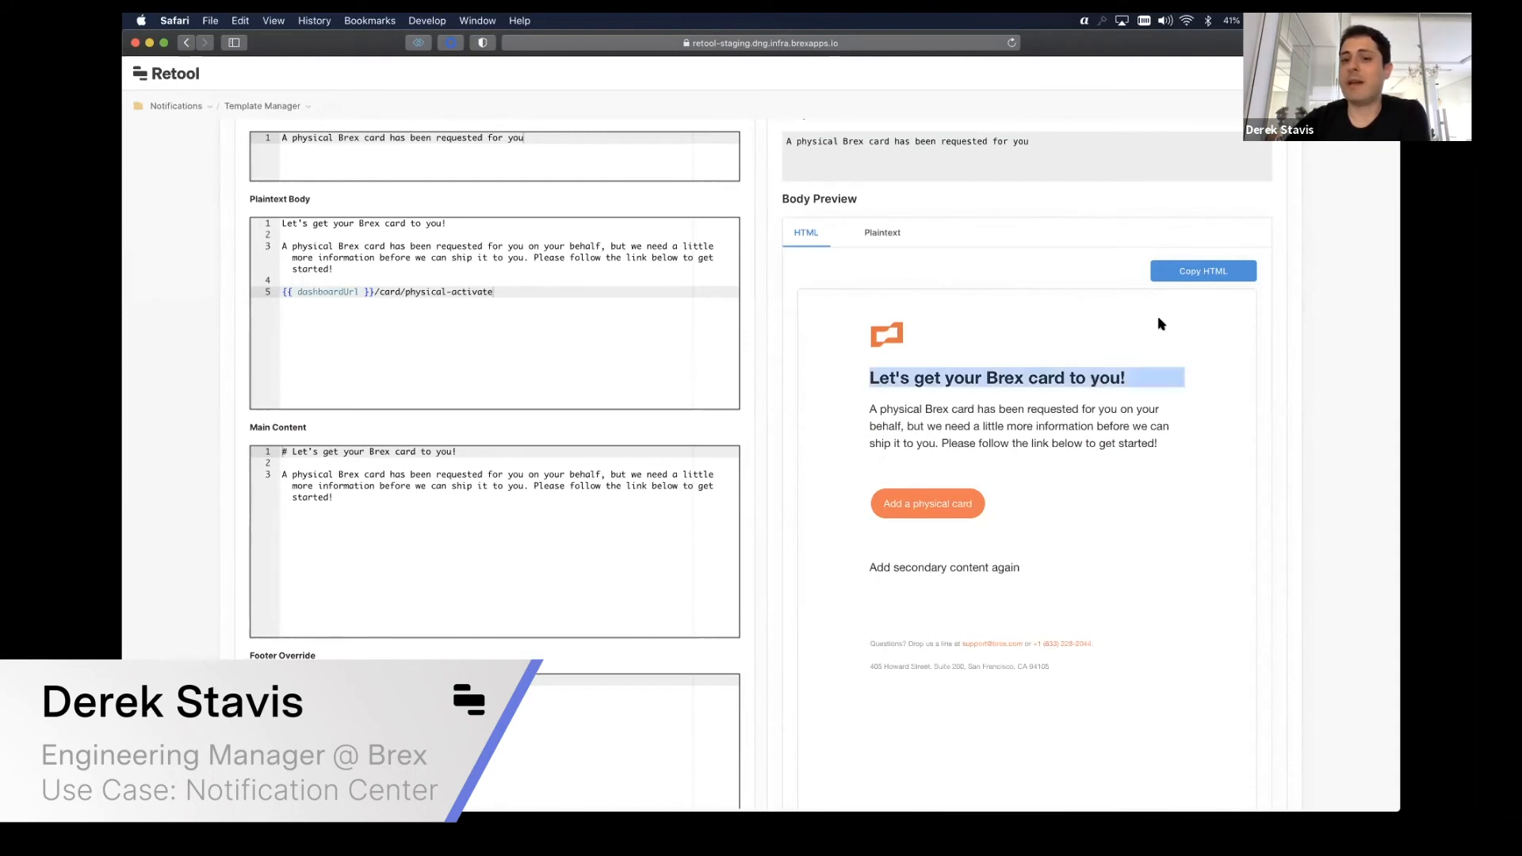
pyautogui.click(1204, 272)
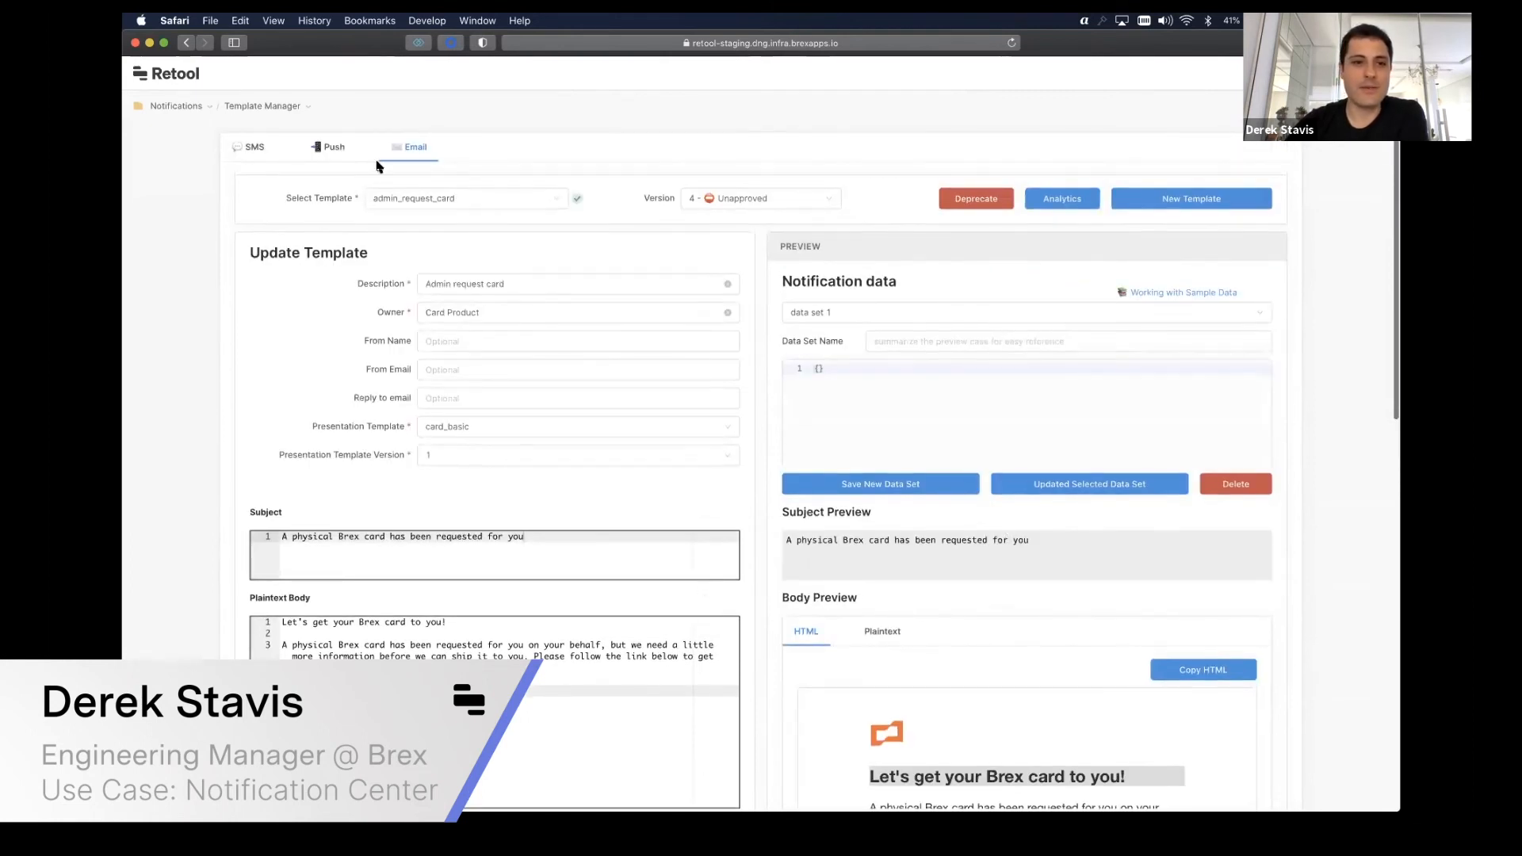
pyautogui.click(254, 147)
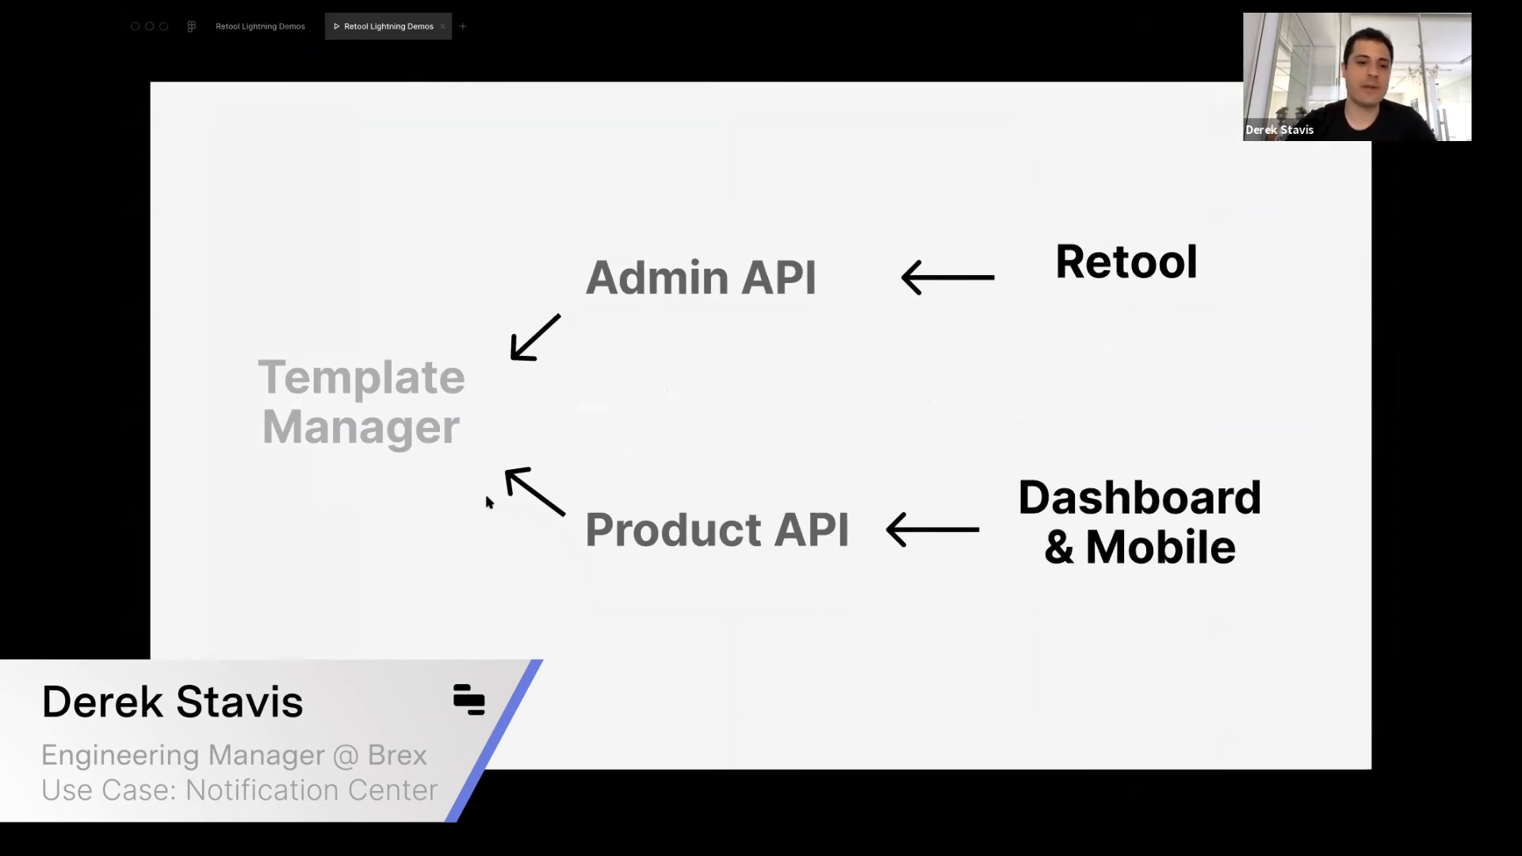
pyautogui.moveTo(319, 444)
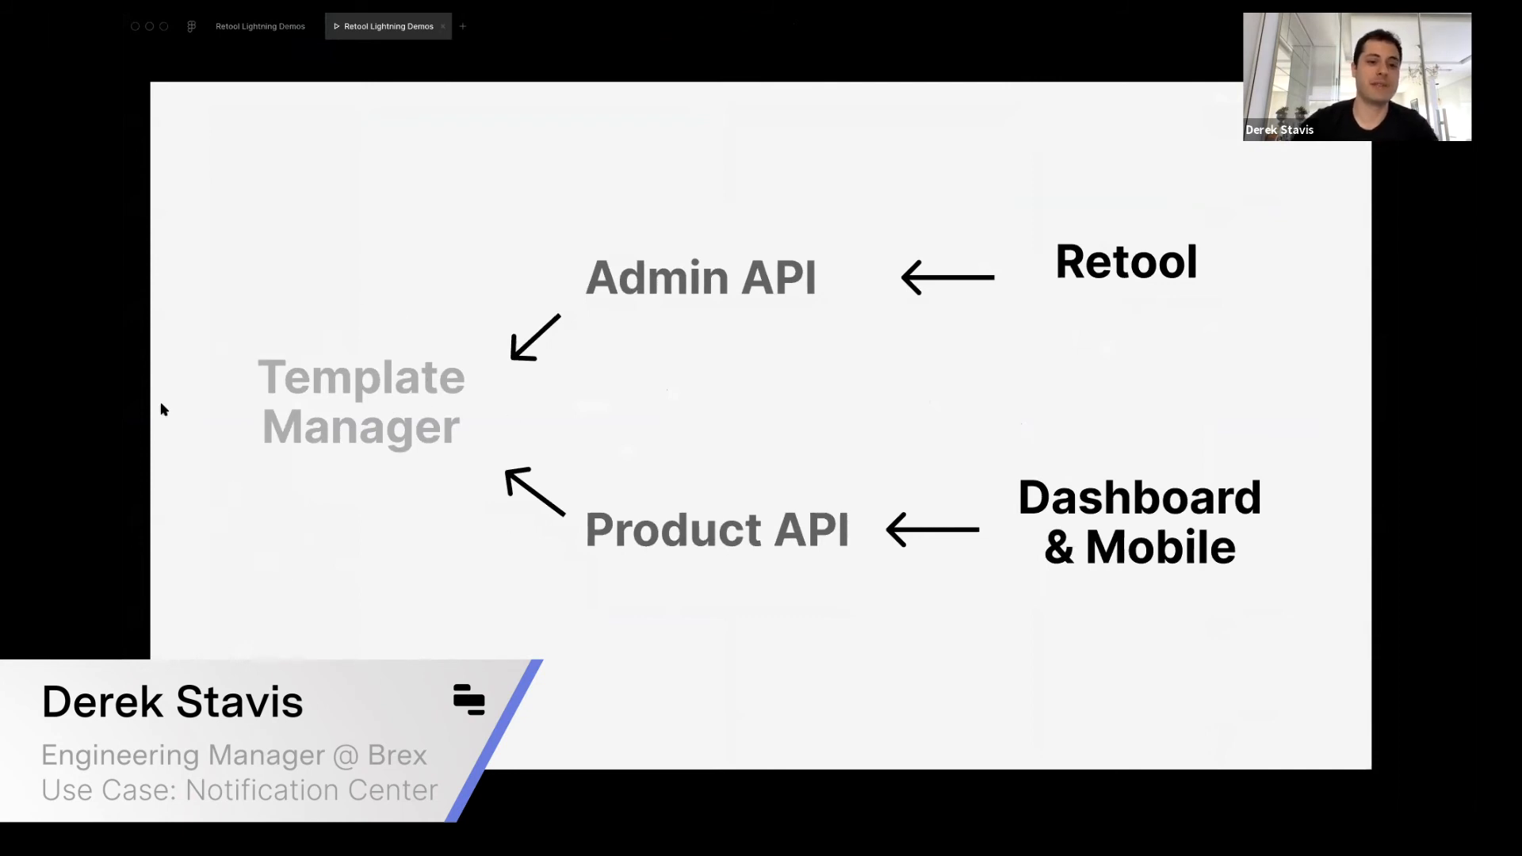
pyautogui.moveTo(745, 556)
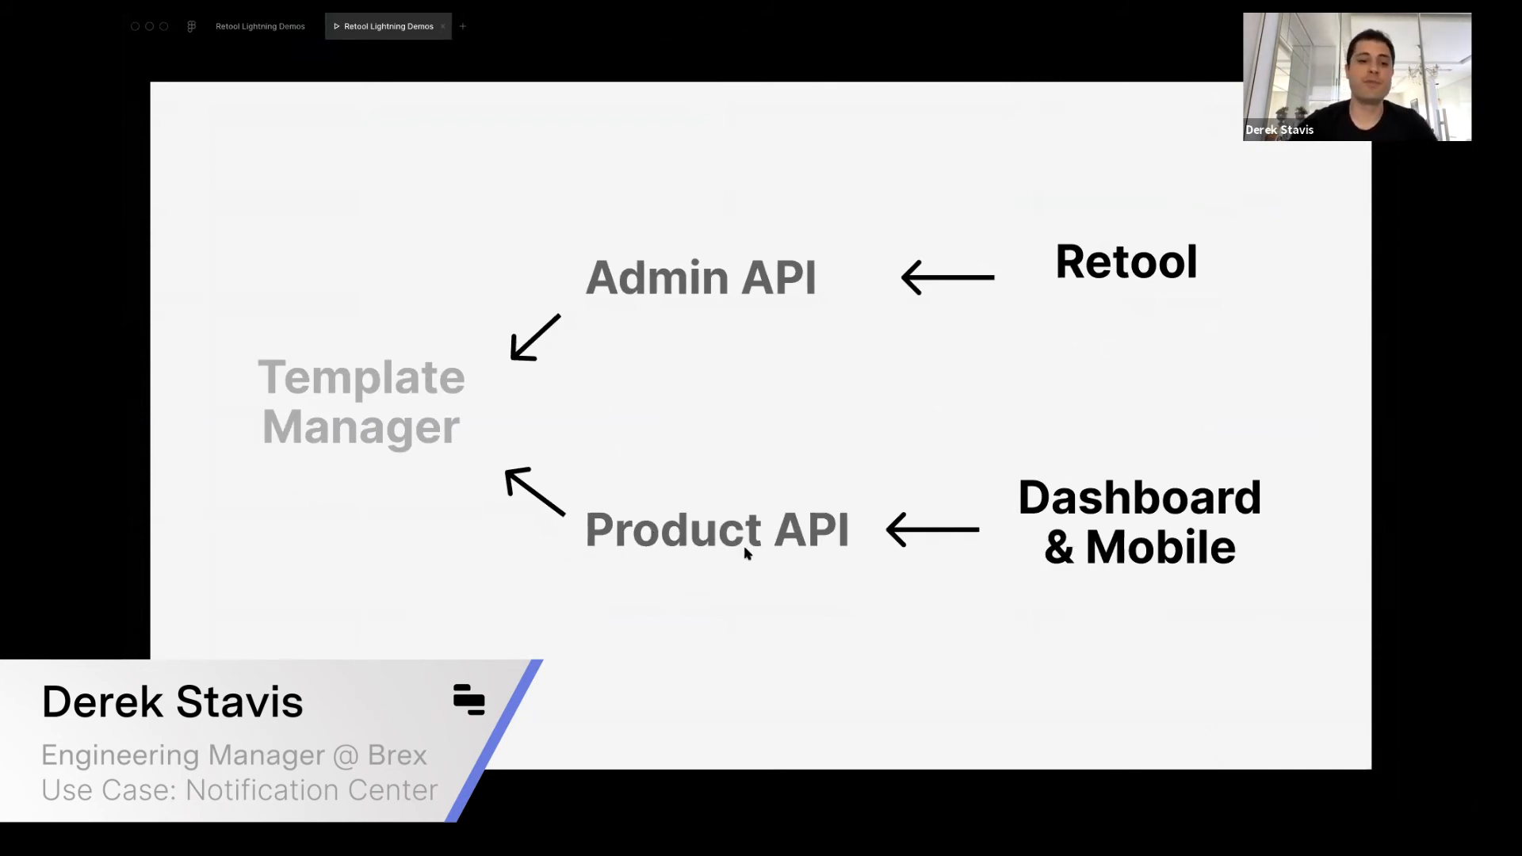
pyautogui.moveTo(662, 565)
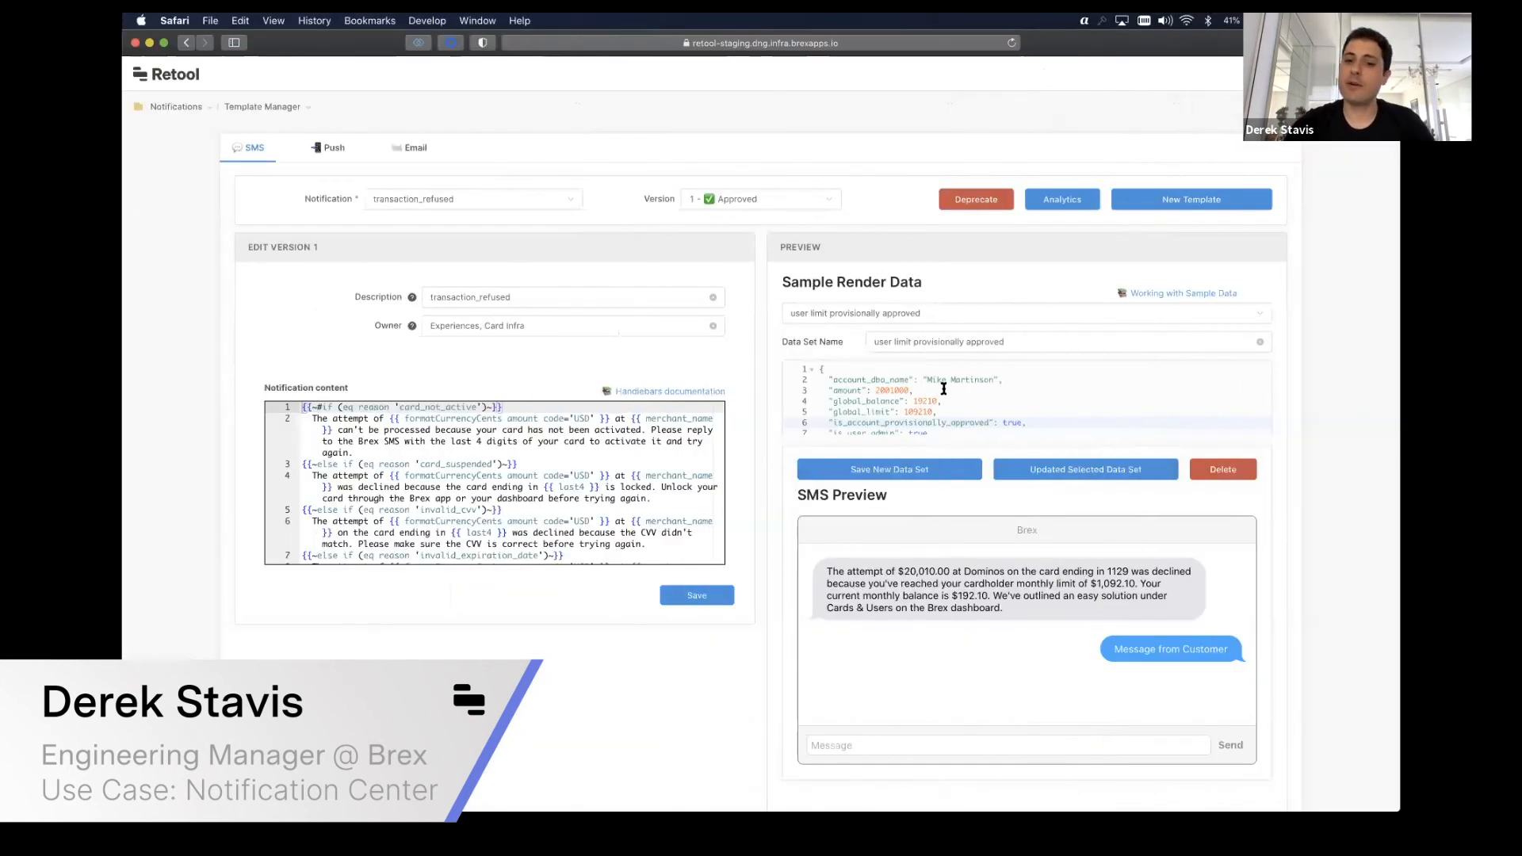
# Step: Review the card_not_active reason in the transaction_refused SMS template
pyautogui.scroll(-3)
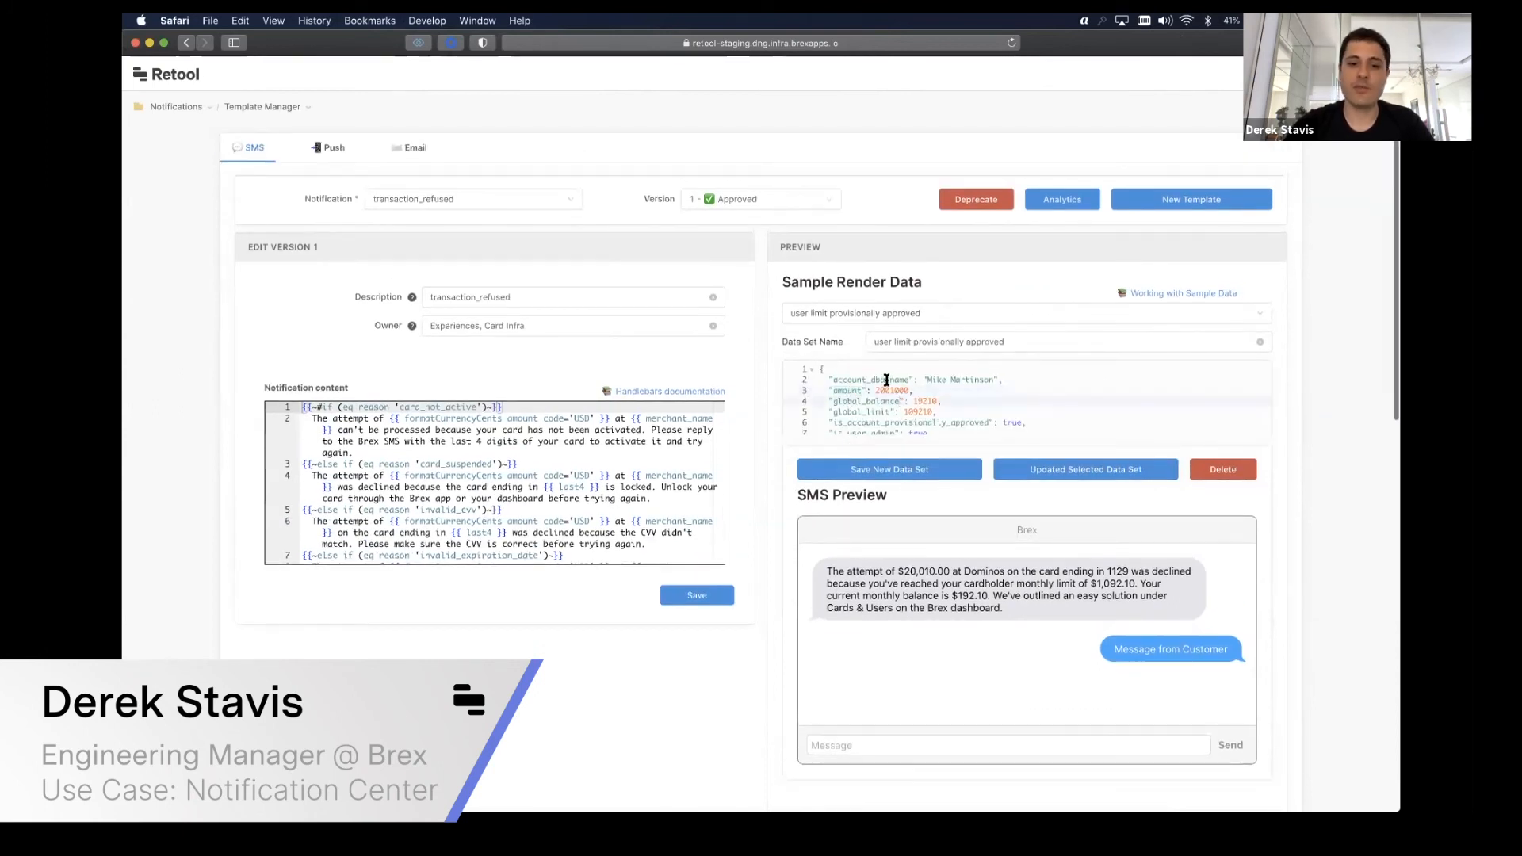
pyautogui.doubleClick(437, 407)
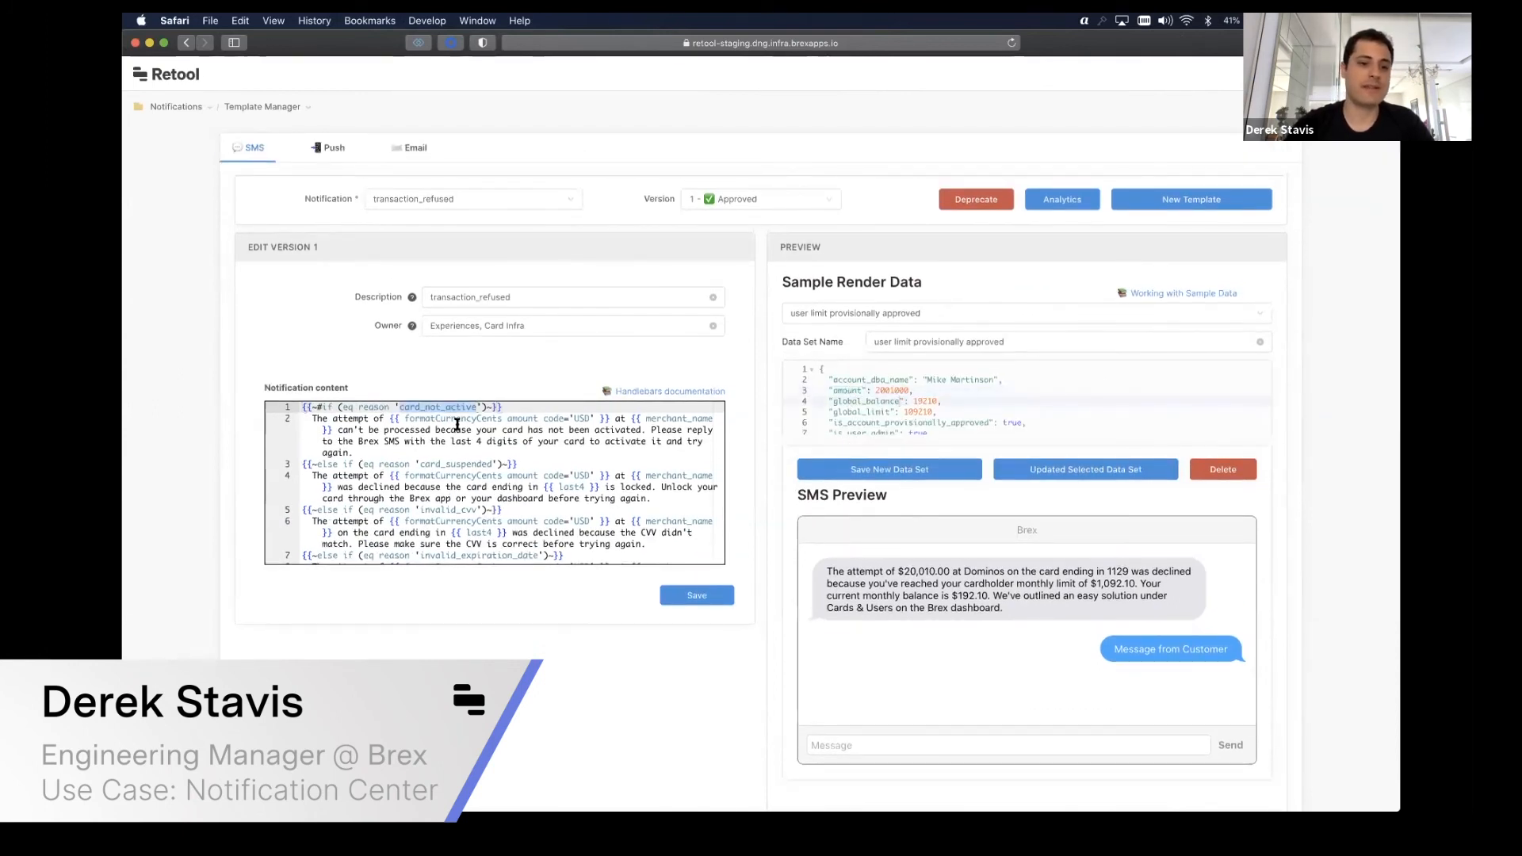
pyautogui.moveTo(826, 571); pyautogui.dragTo(1000, 607)
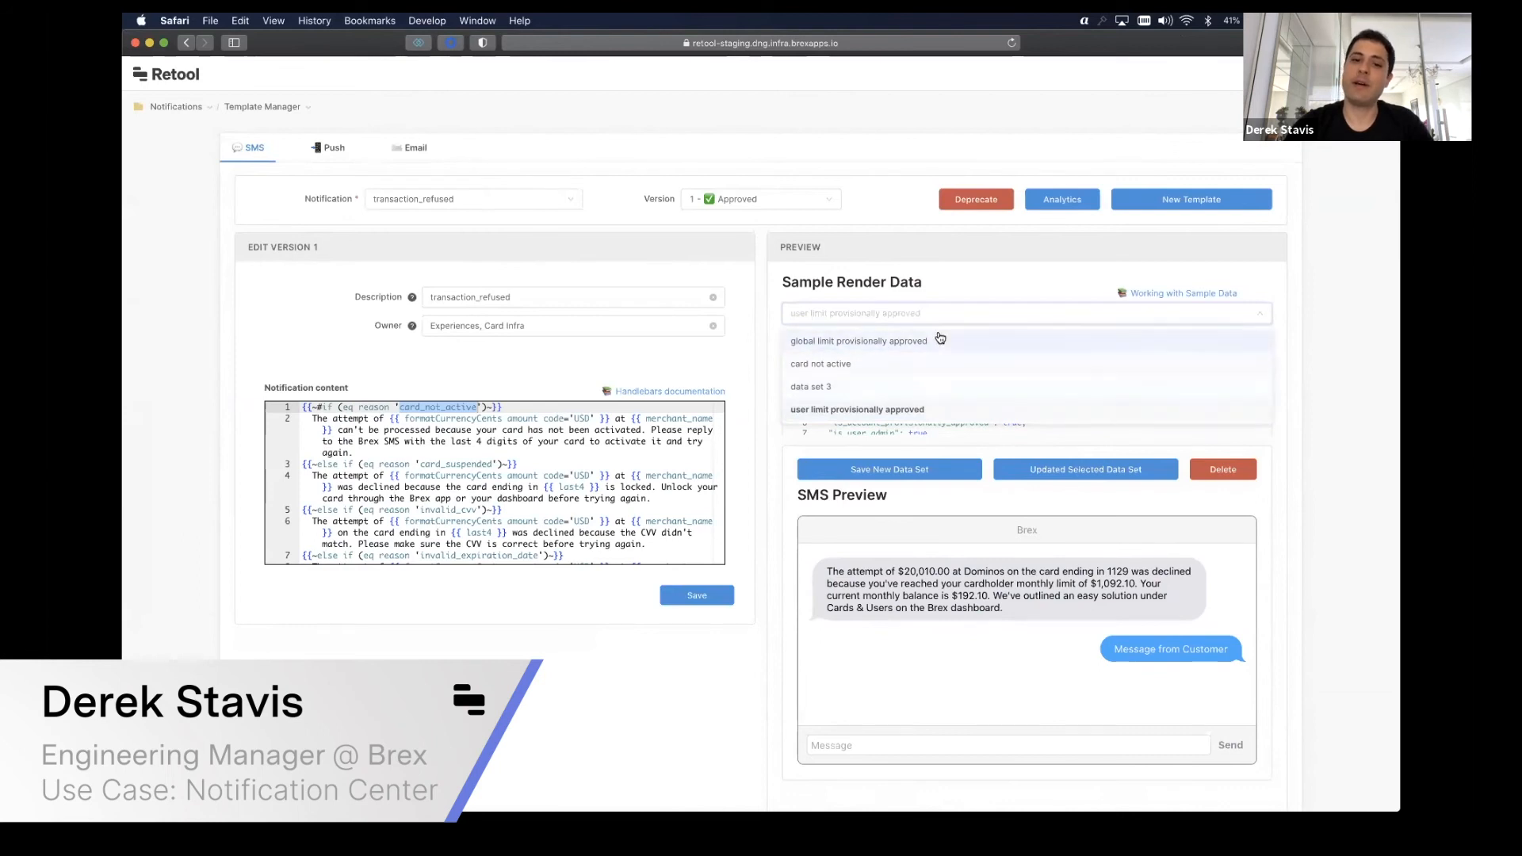
# Step: Save data set 'global limit fully approved' with is_account_provisionally_approved false, and view render analytics
pyautogui.click(858, 341)
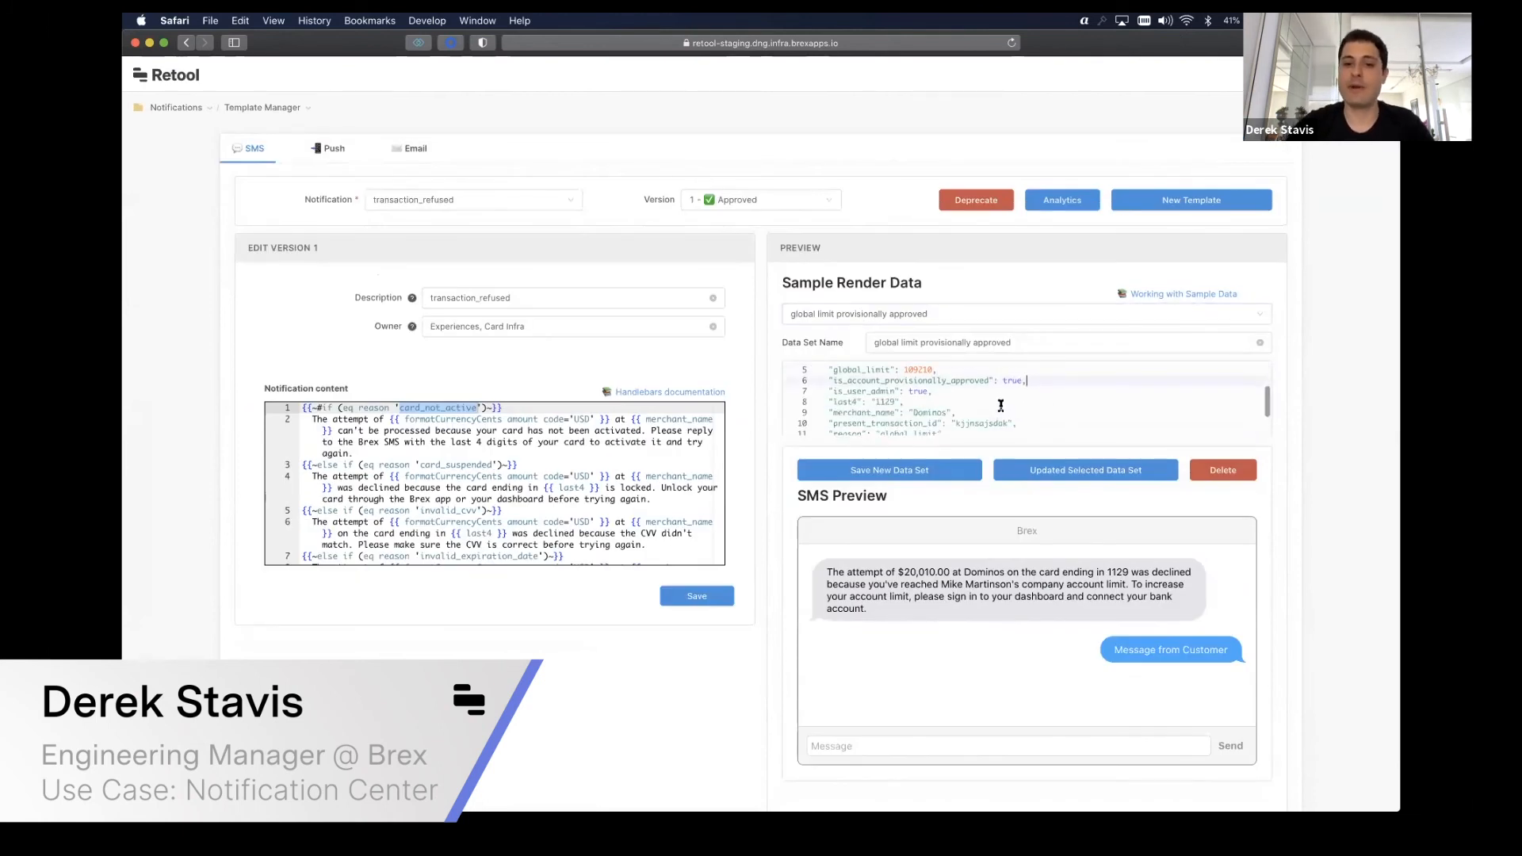
pyautogui.doubleClick(1013, 380)
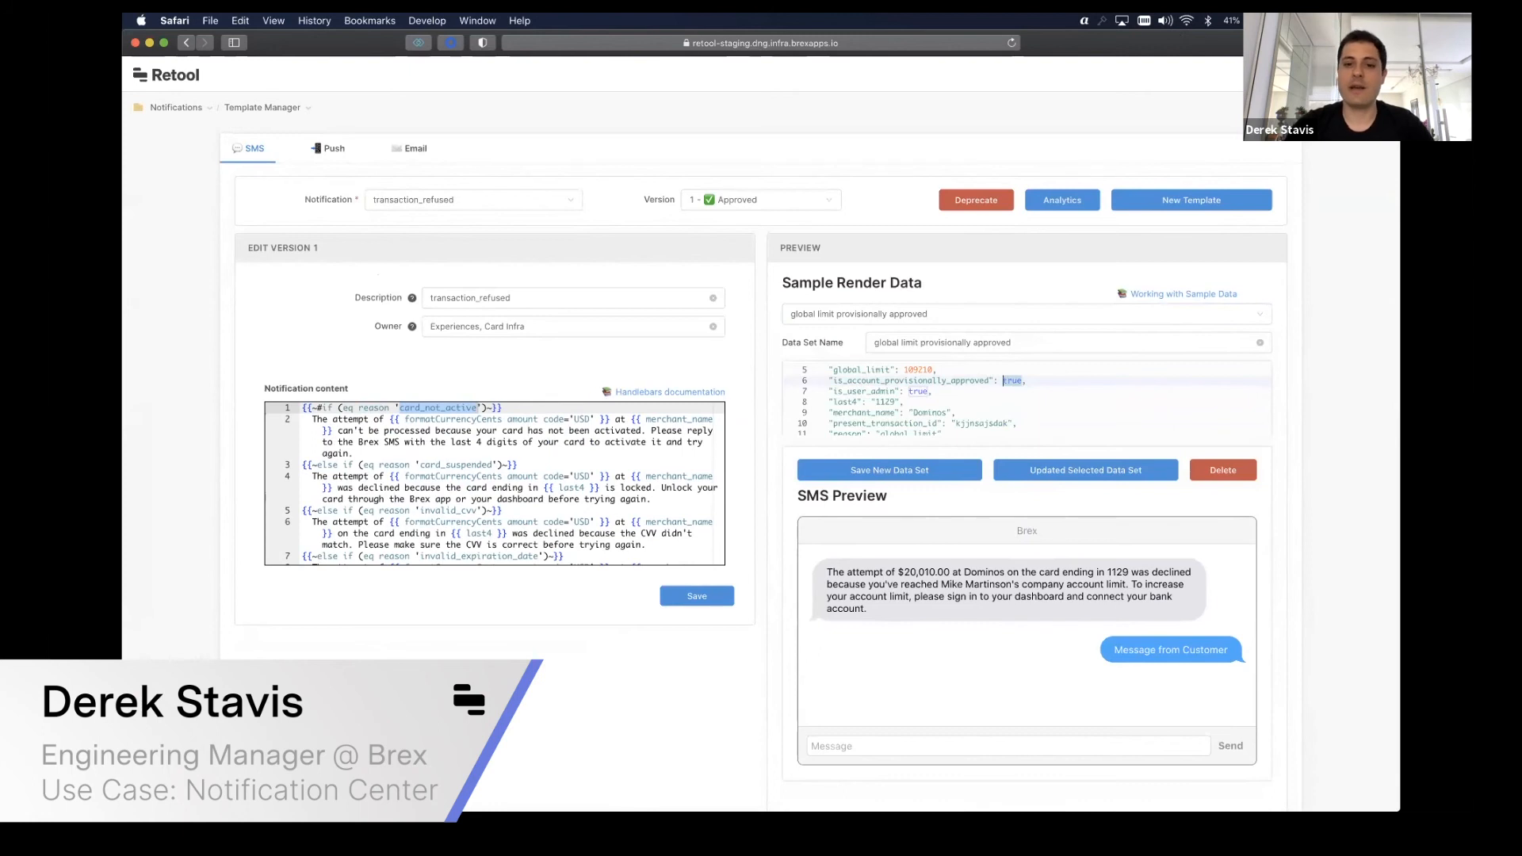
pyautogui.write('false')
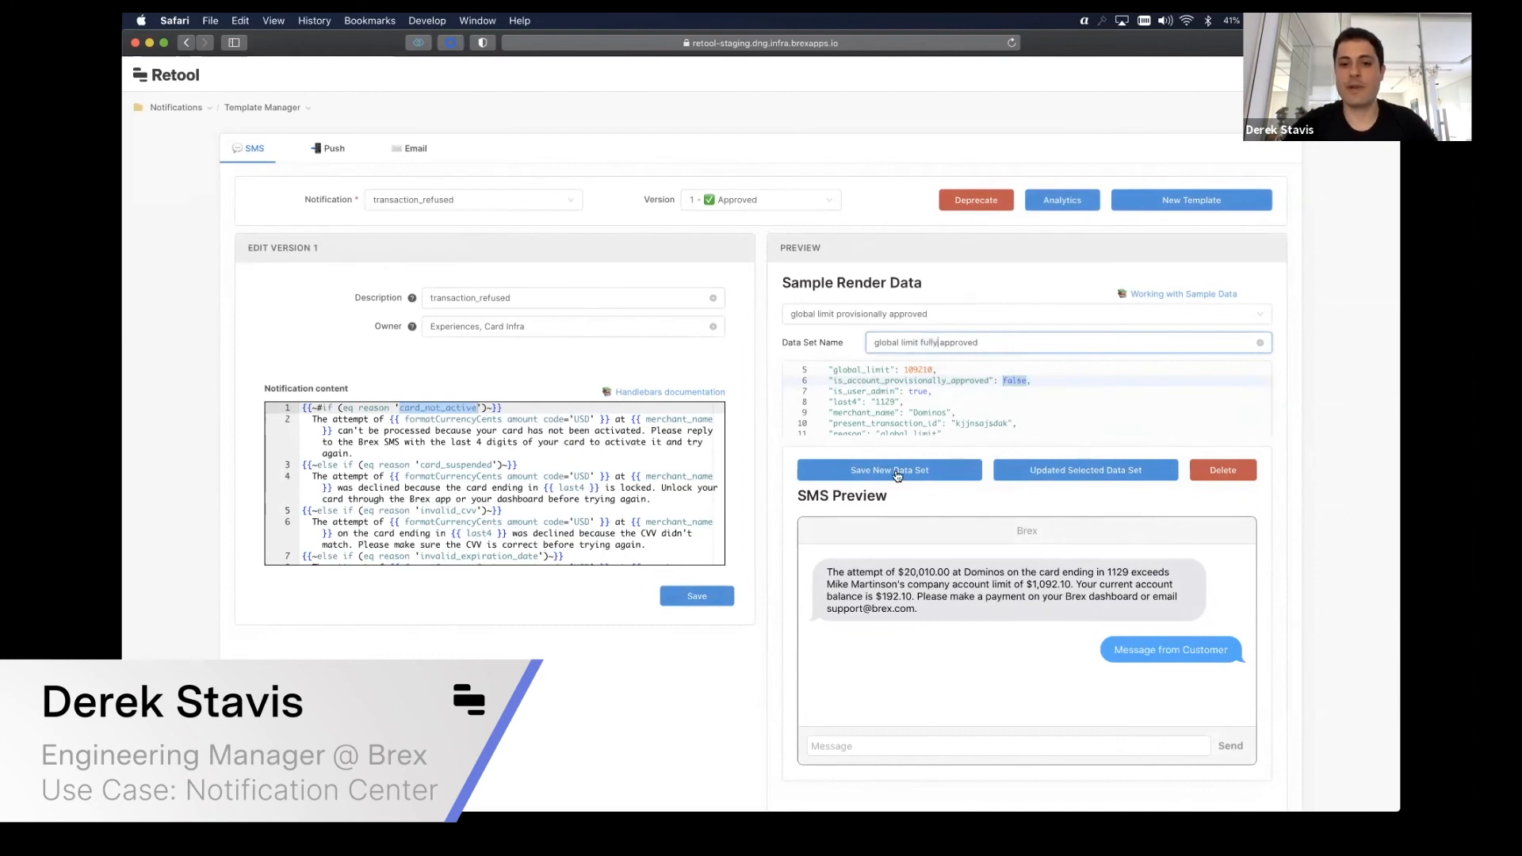
pyautogui.click(889, 471)
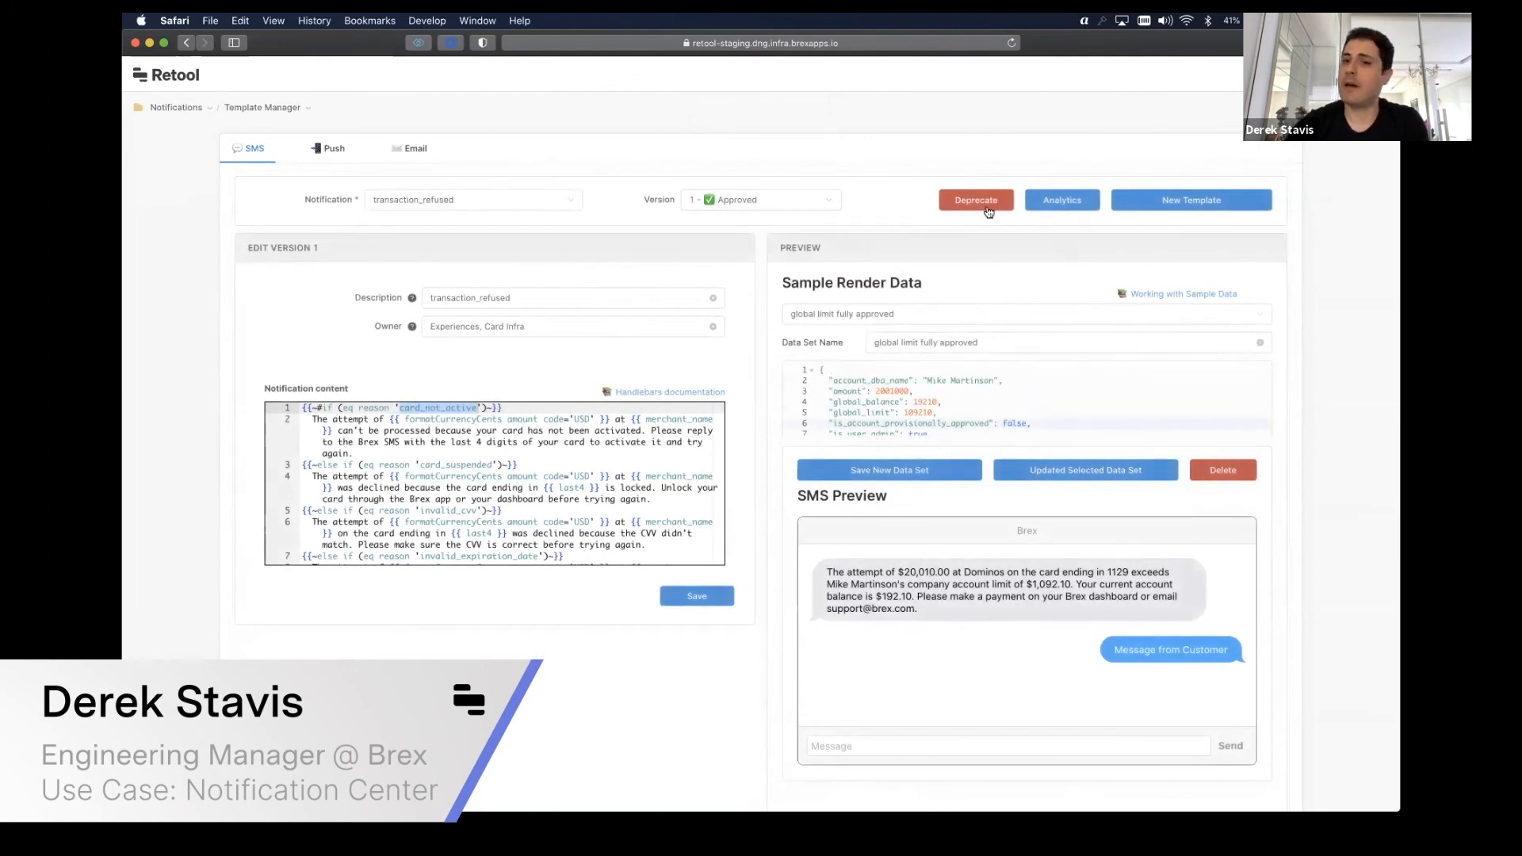
pyautogui.click(1062, 200)
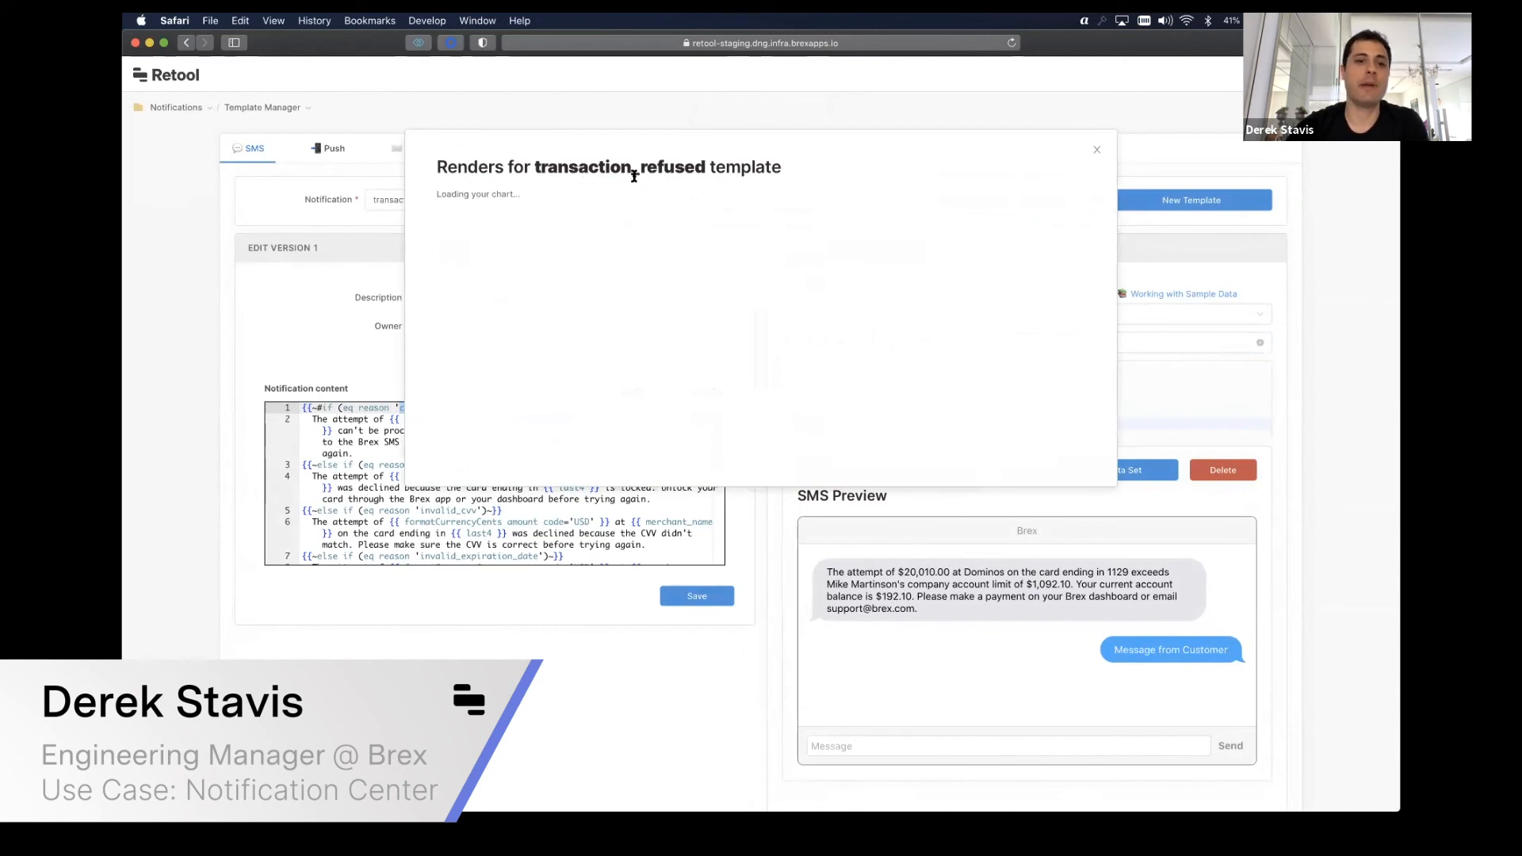
pyautogui.moveTo(474, 205)
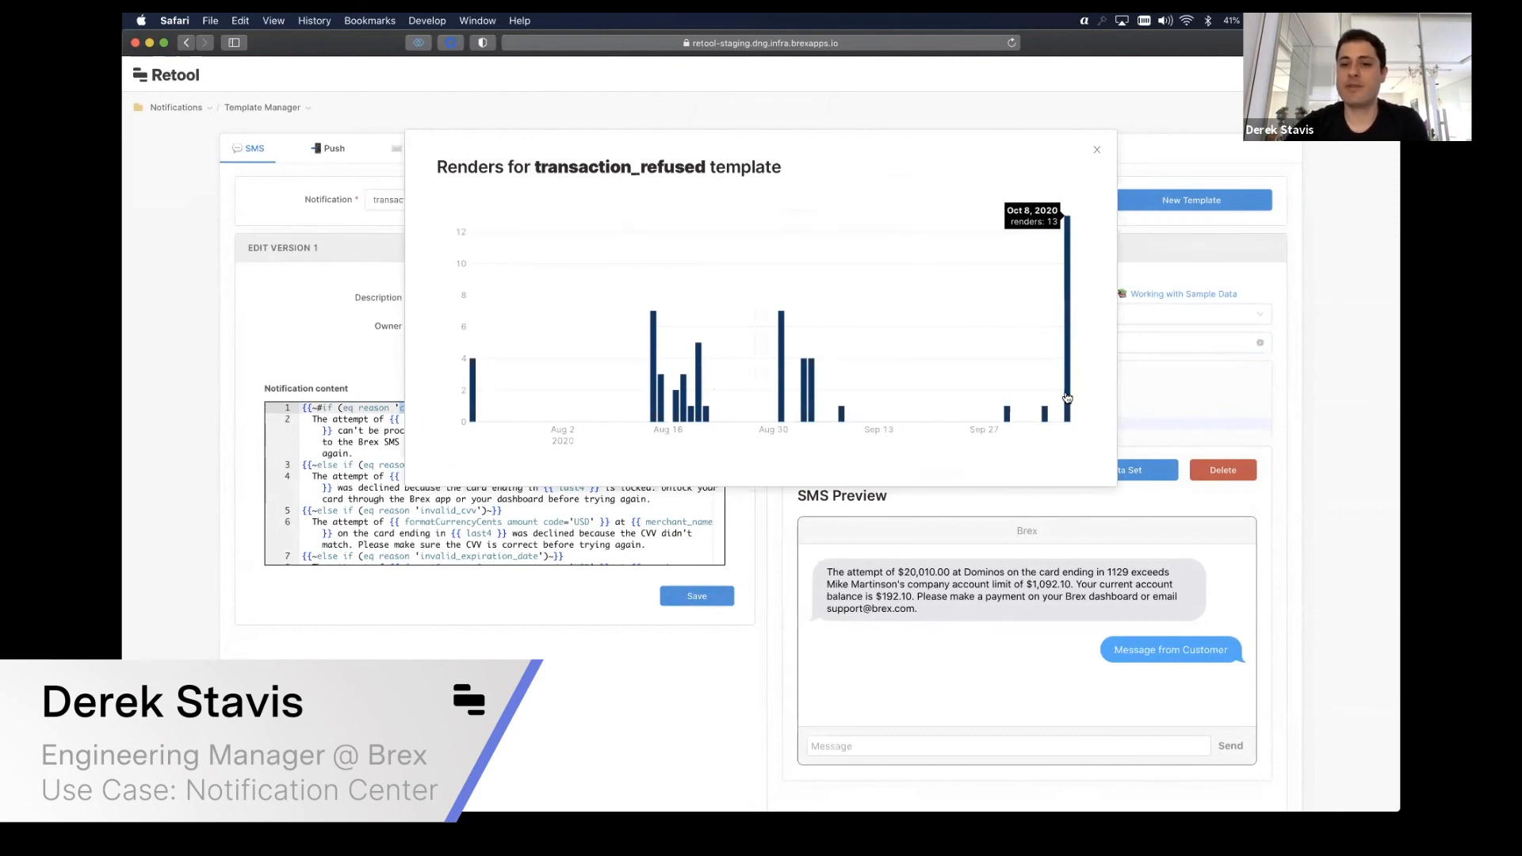
pyautogui.moveTo(1072, 334)
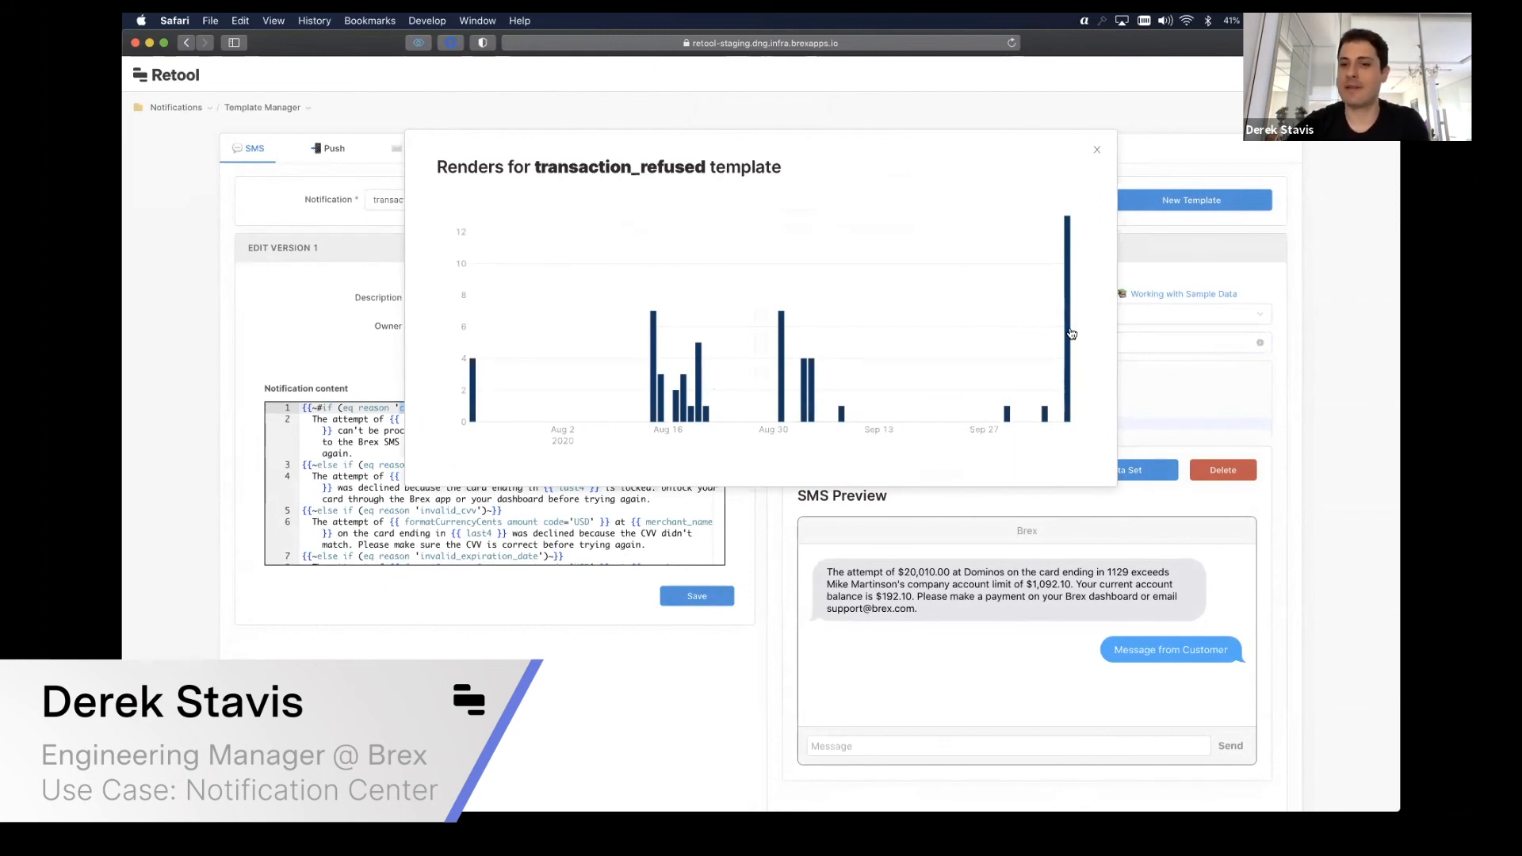
# Step: Bring up the deprecate confirmation for transaction_refused, rendered 0 times in 15 days
pyautogui.click(976, 199)
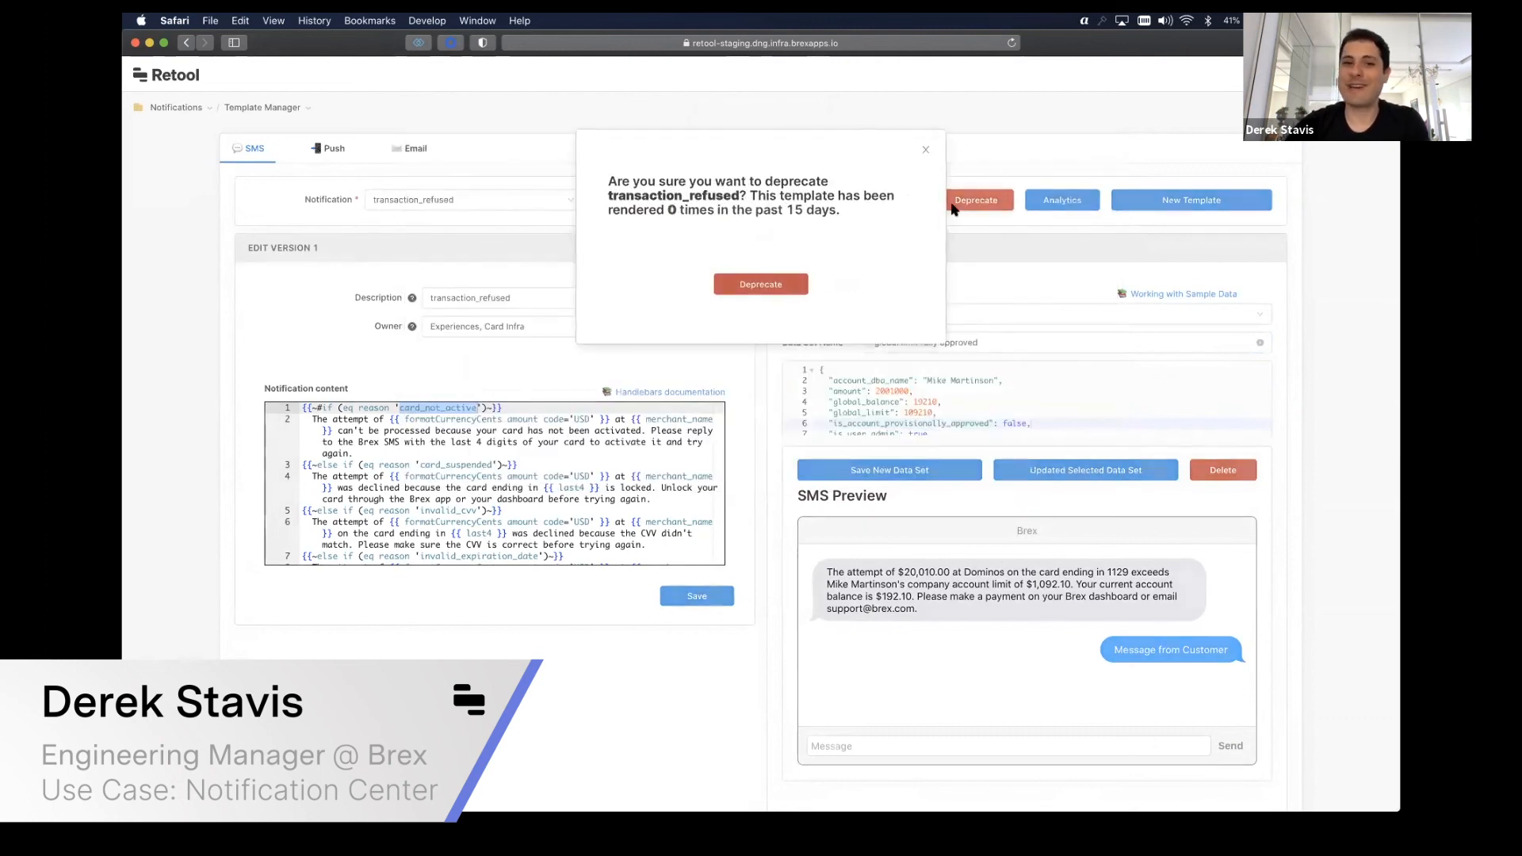
pyautogui.moveTo(610, 195); pyautogui.dragTo(845, 215)
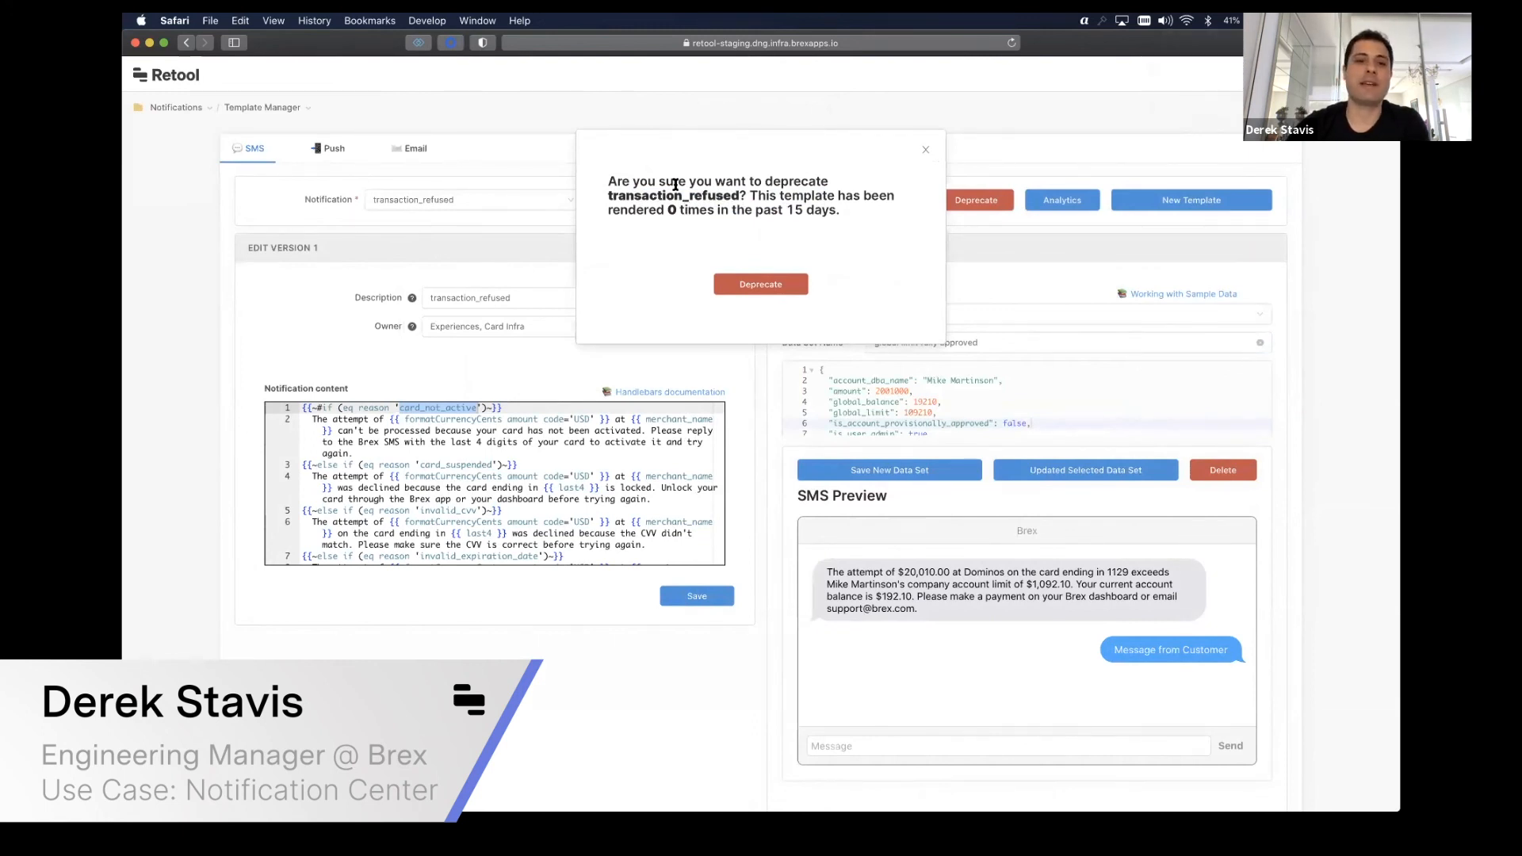
pyautogui.moveTo(857, 240)
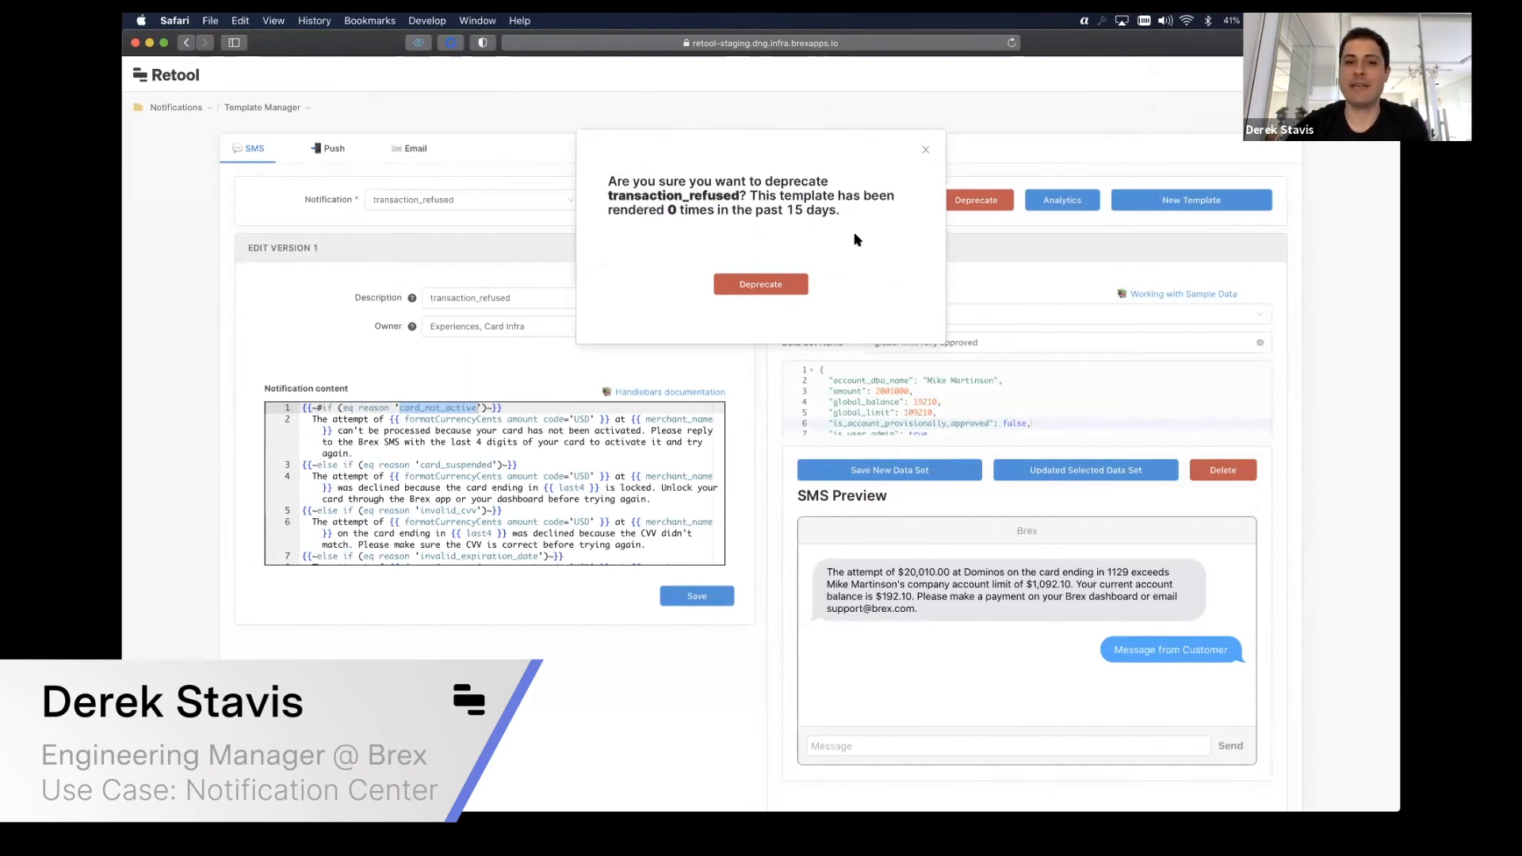
pyautogui.click(926, 150)
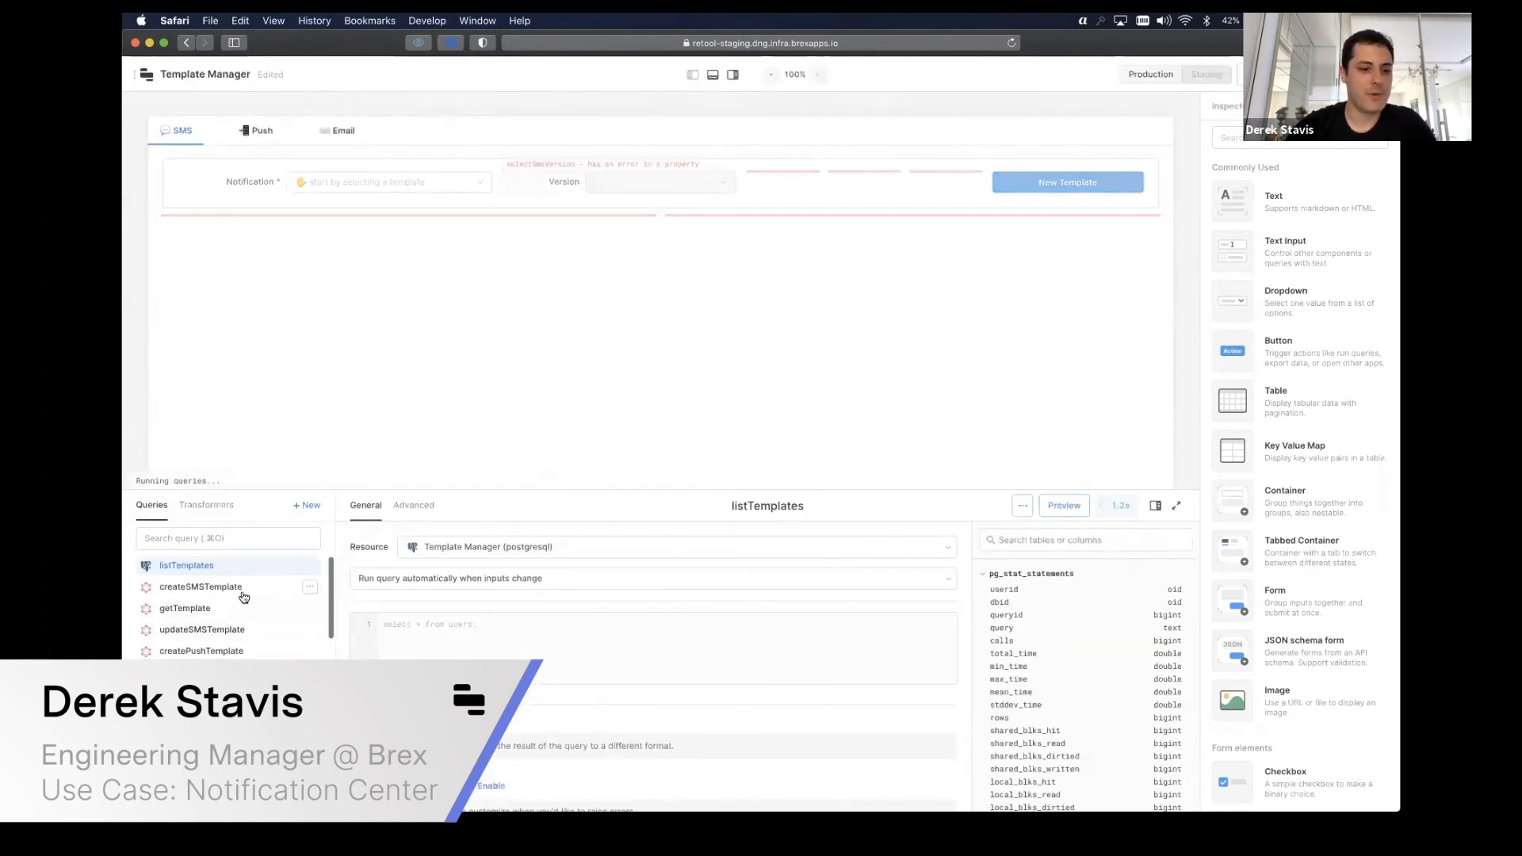
# Step: View the approveTemplate GraphQL mutation and scroll the query list to email and preview queries
pyautogui.click(200, 587)
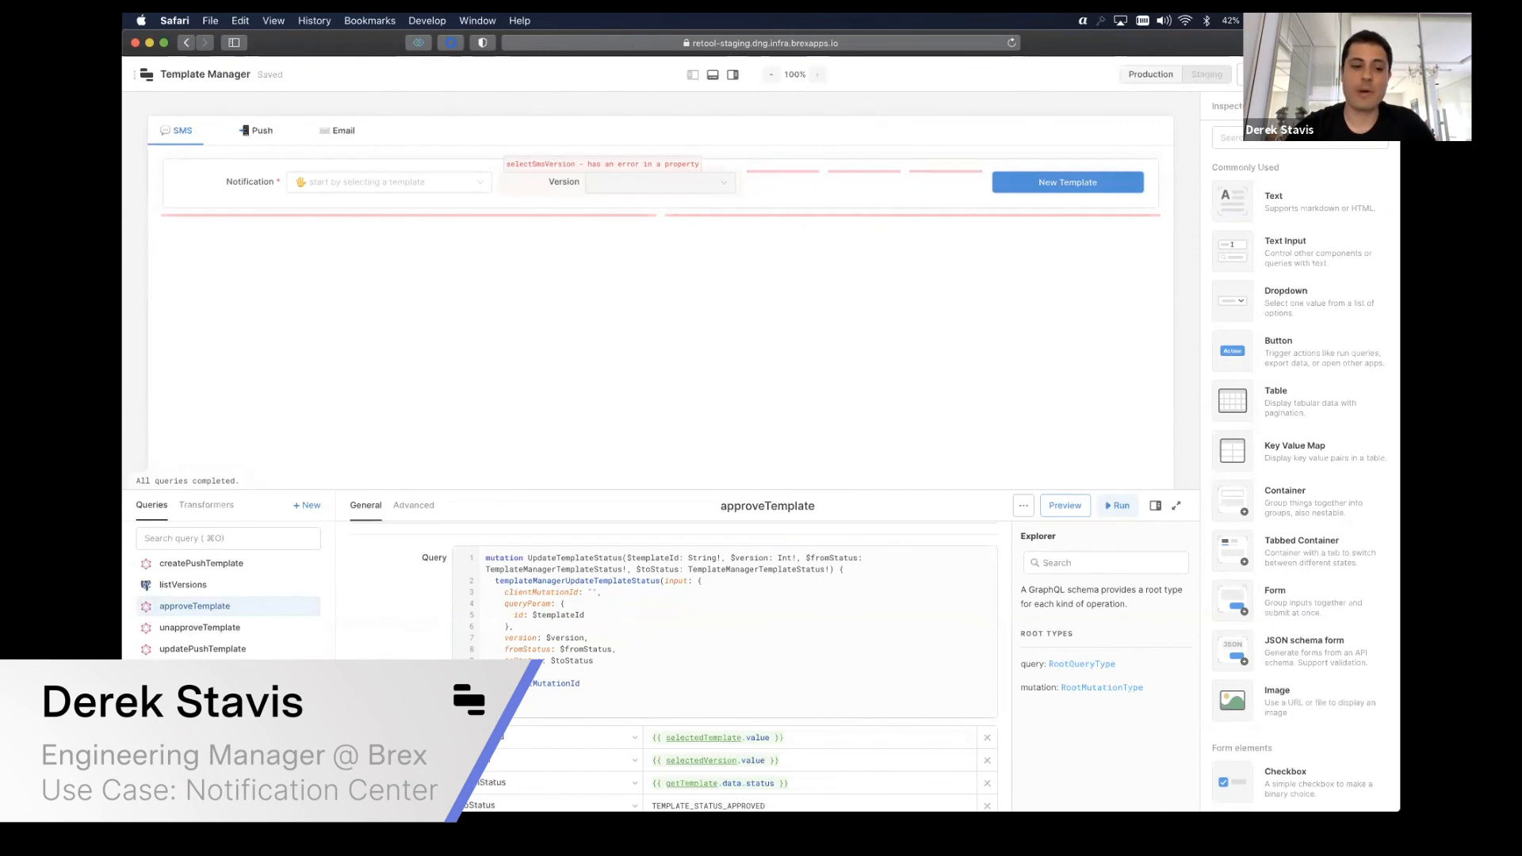
pyautogui.scroll(-3)
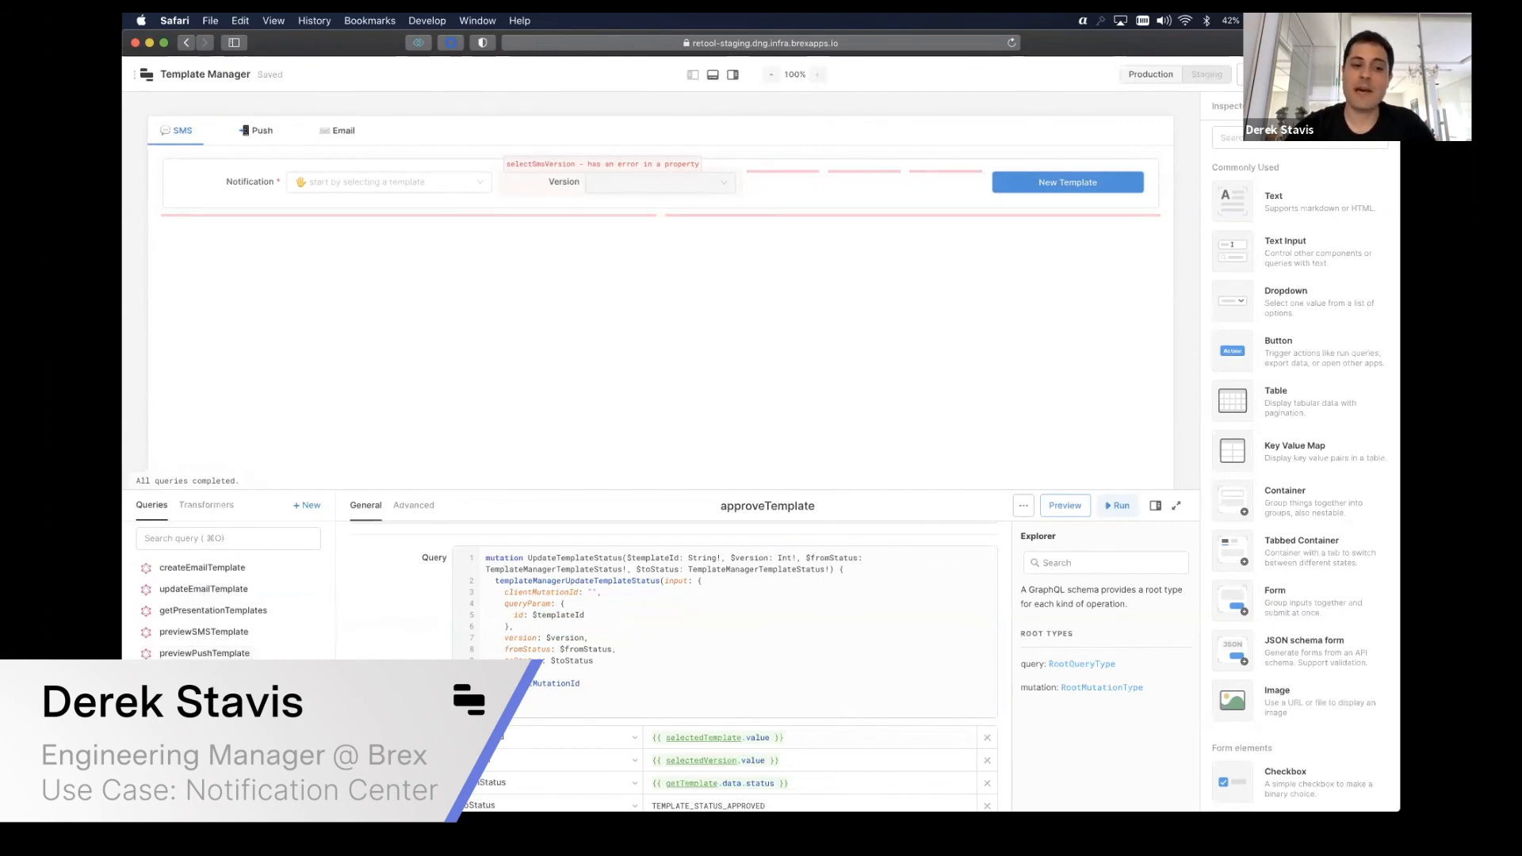